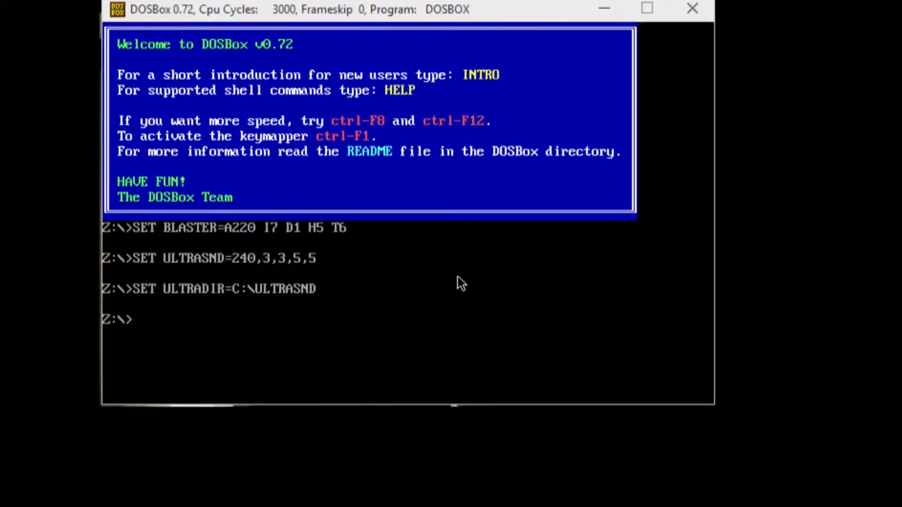
# Mount the host's F:\ as drive F in DOSBox.
pyautogui.write('mount')
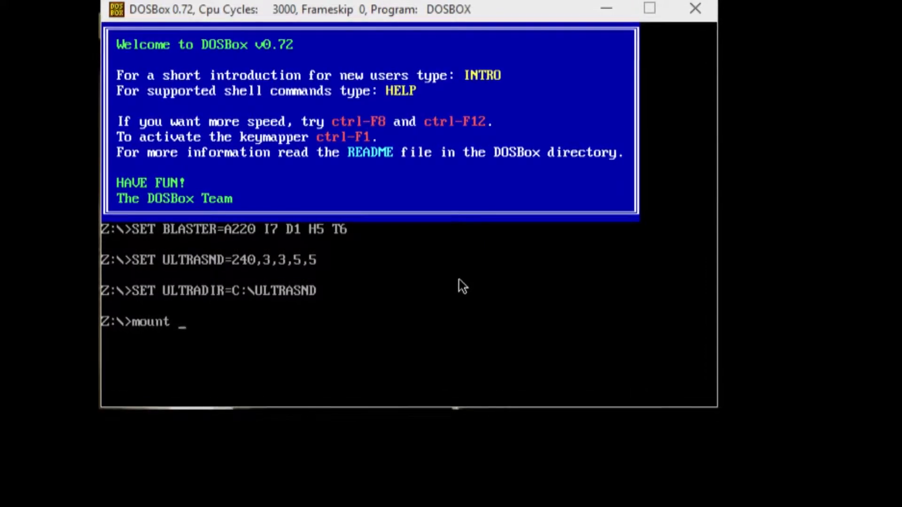
pyautogui.write('f:')
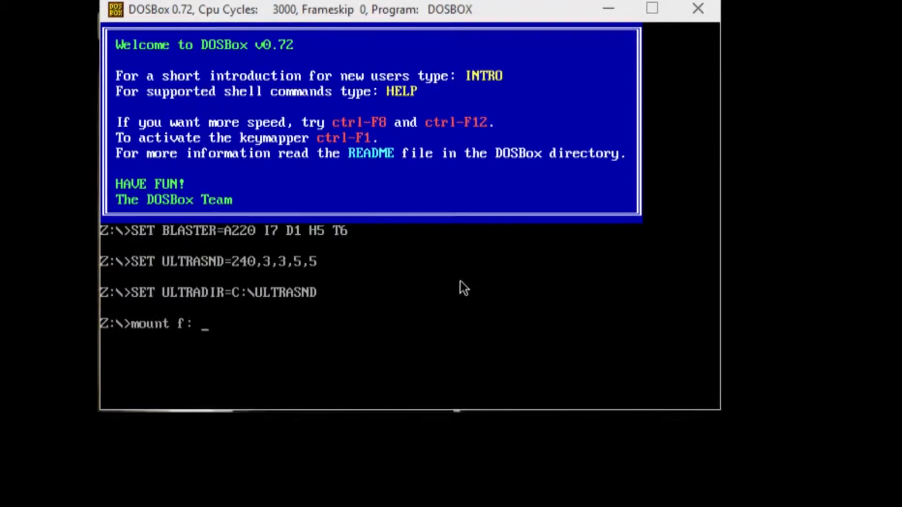
pyautogui.write('F:\\')
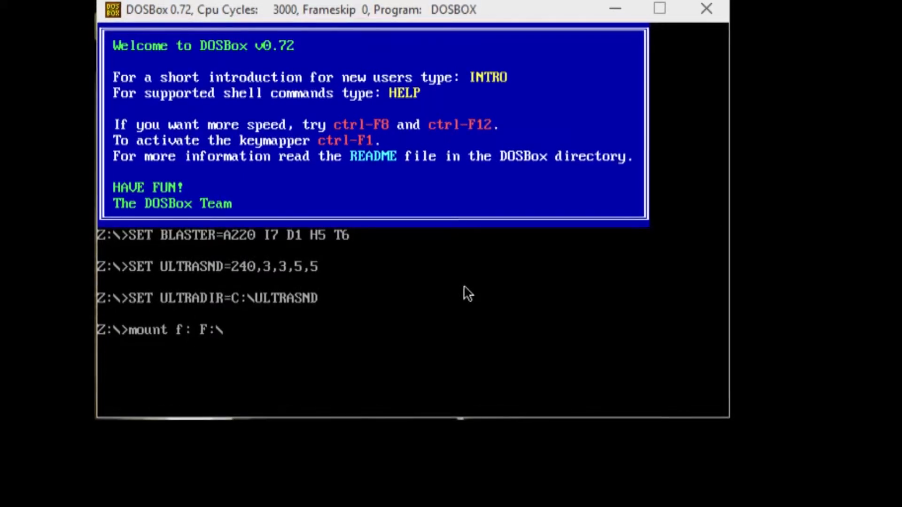
pyautogui.press('Return')
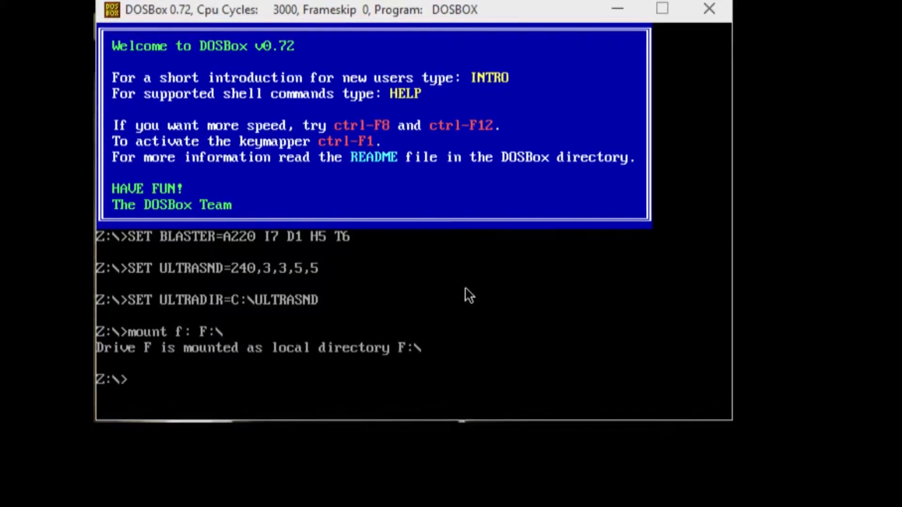
# Enter the command mounting D:\dosgames as drive D.
pyautogui.write('mount')
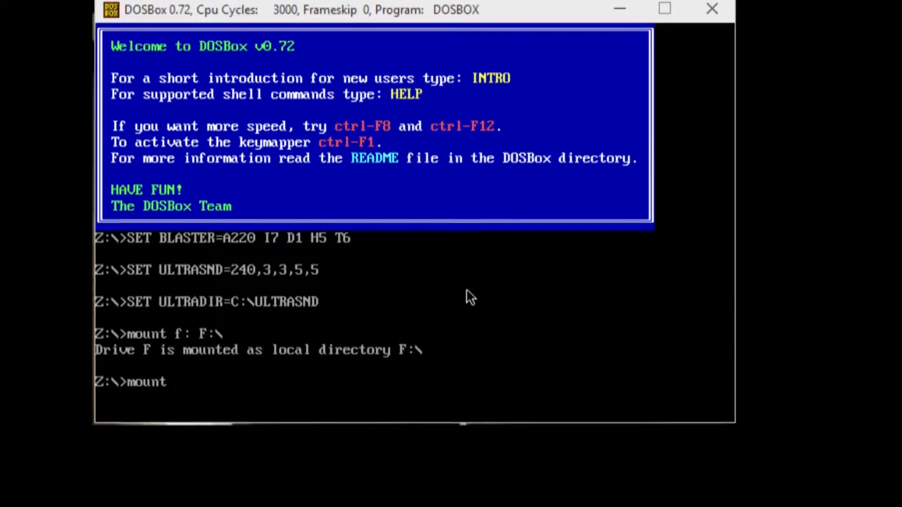
pyautogui.write('d: D')
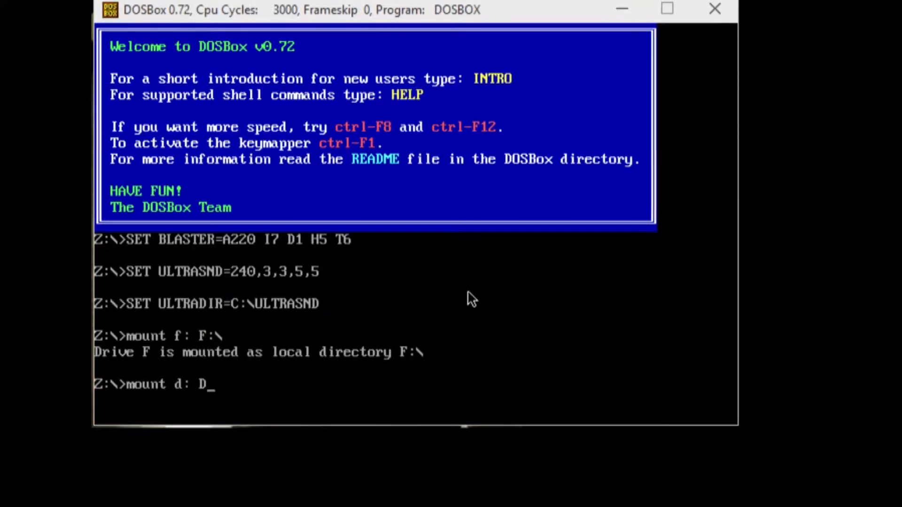
pyautogui.write('\\d')
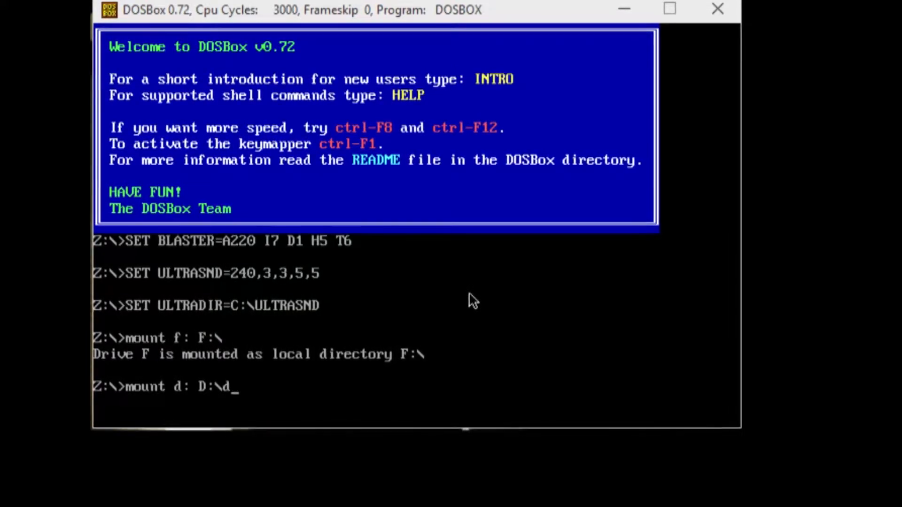
pyautogui.write('osgames')
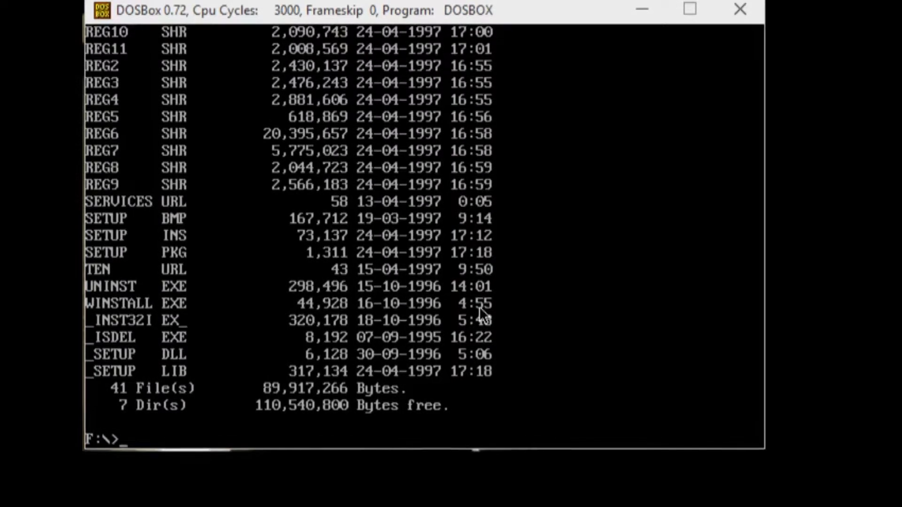
# List drive F's files in wide format with 'dir /w'.
pyautogui.write('s')
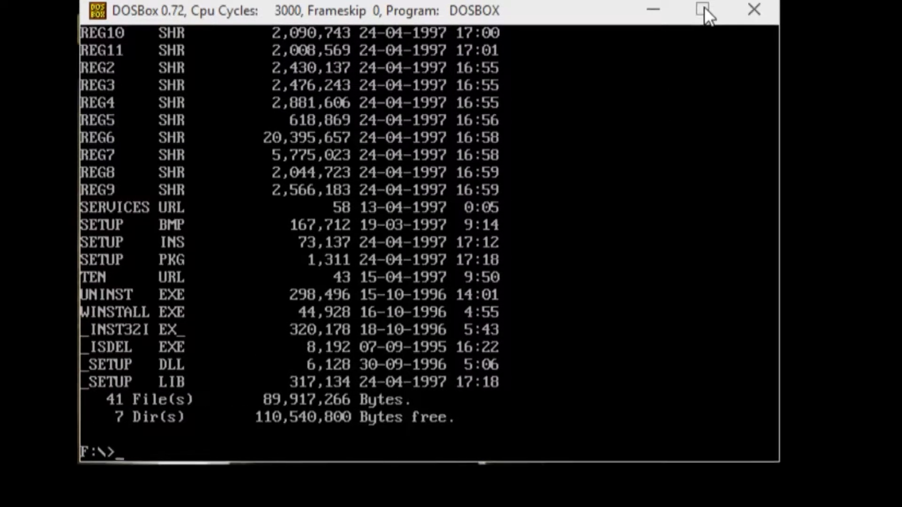
pyautogui.write('dir /w')
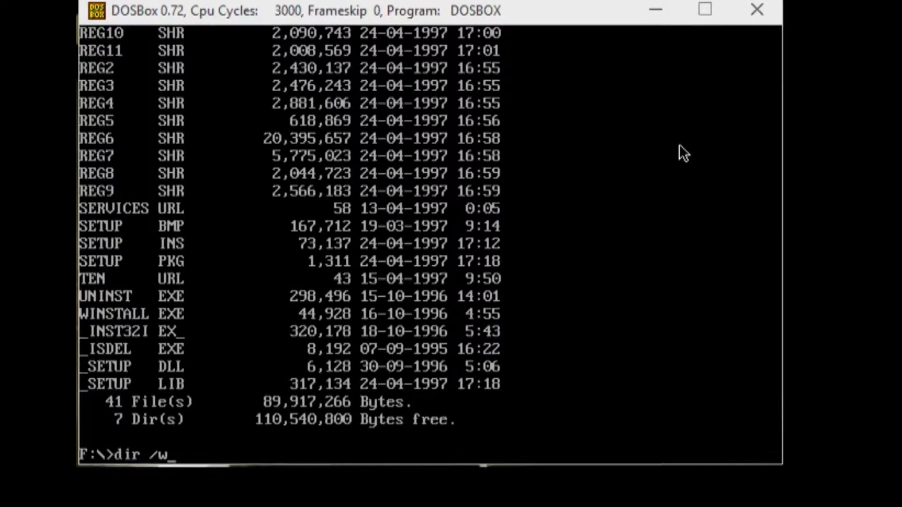
pyautogui.press('Return')
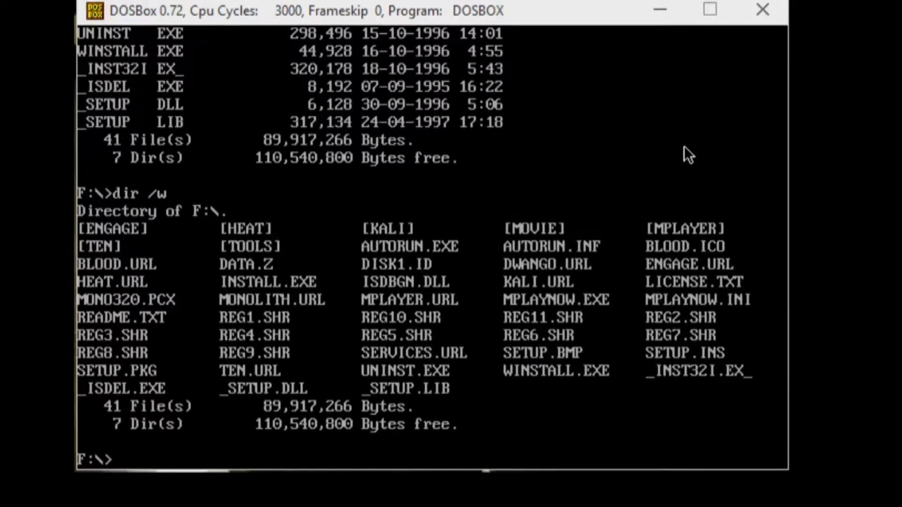
# Run install.exe to start the Blood v1.00 installer.
pyautogui.write('i')
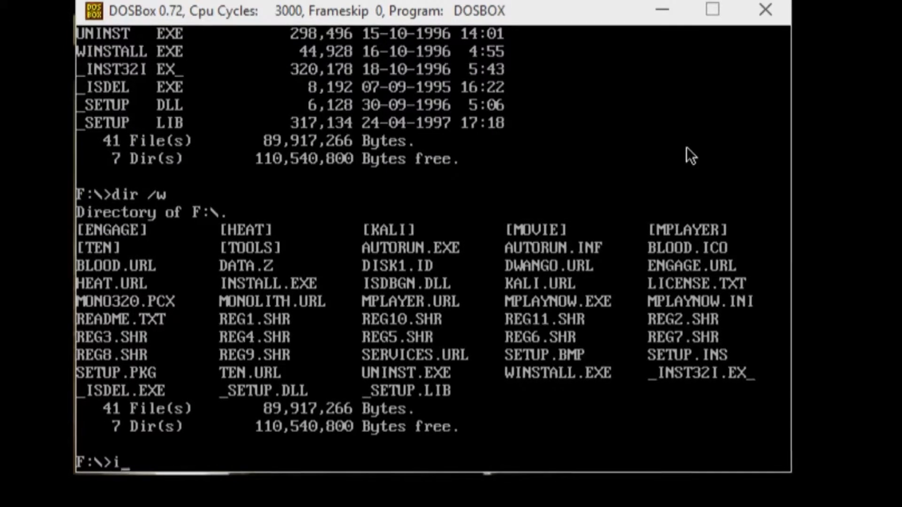
pyautogui.write('nstall.exe')
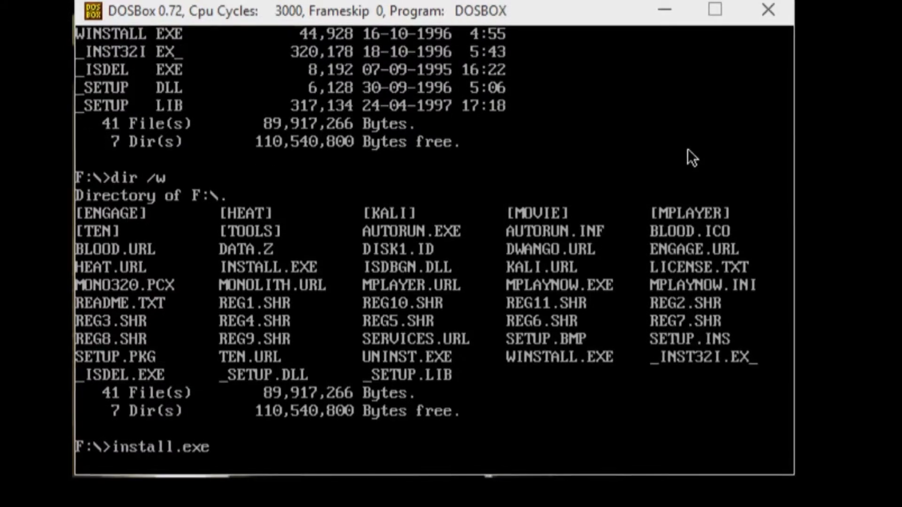
pyautogui.press('Return')
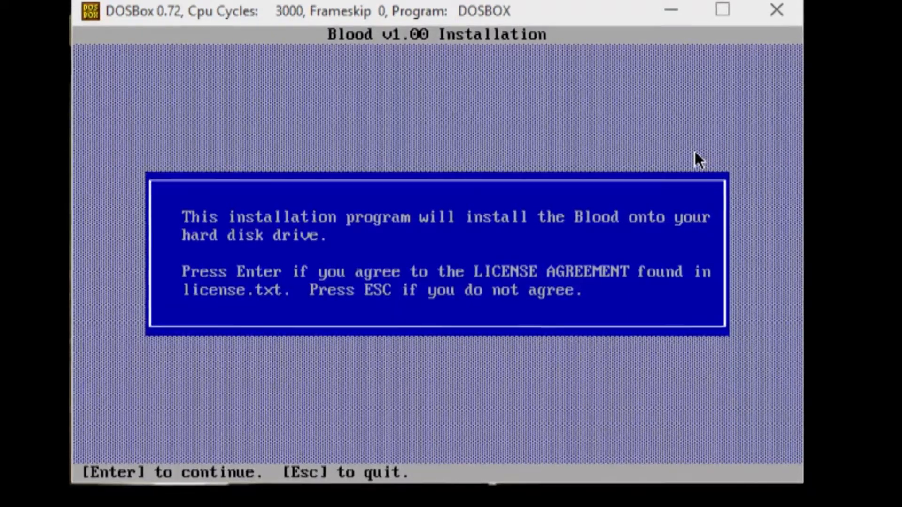
# Agree to the license and install Blood into D:\Blood instead of C:\BLOOD.
pyautogui.press('Return')
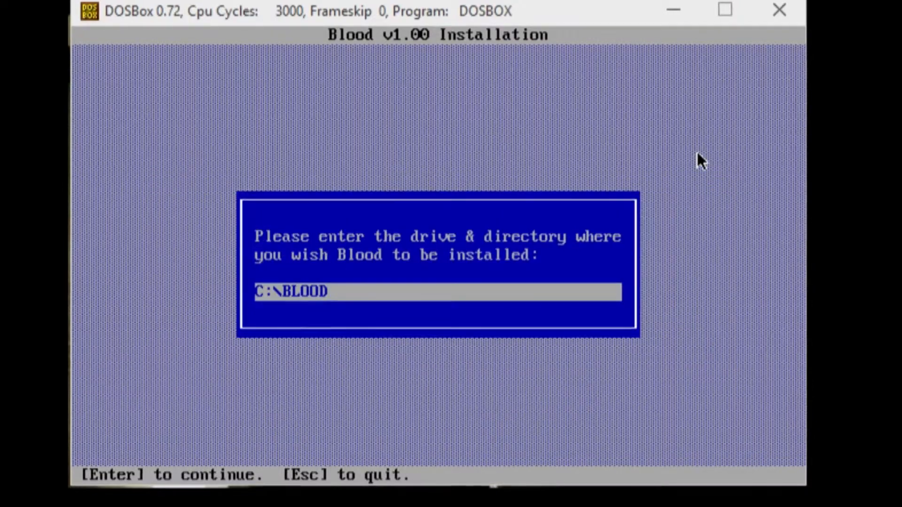
pyautogui.write('d')
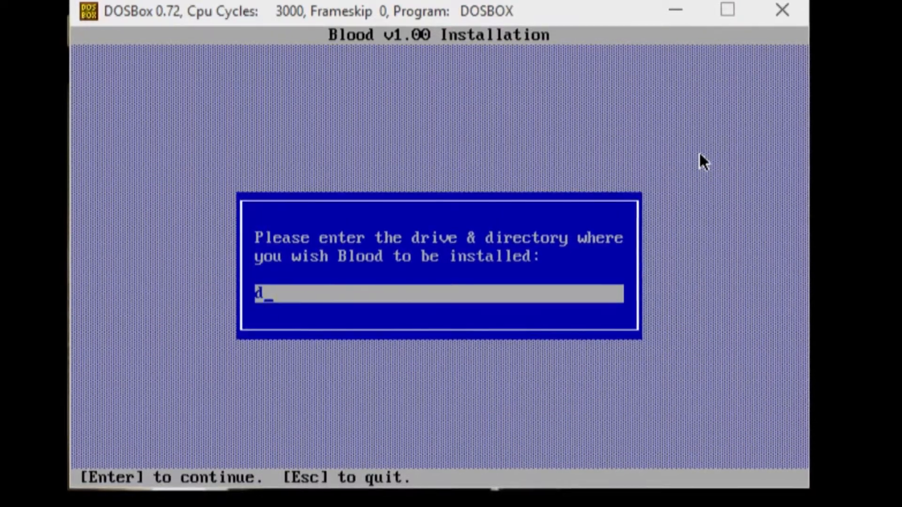
pyautogui.write(':\\')
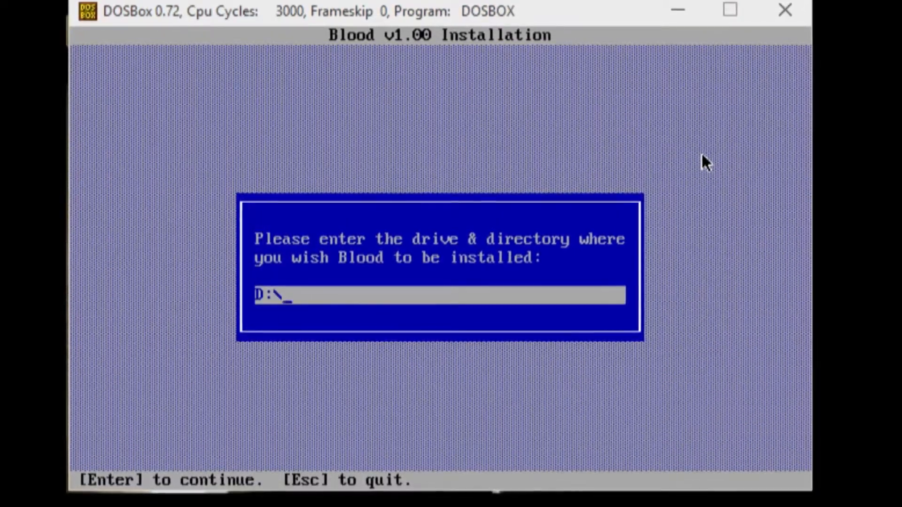
pyautogui.write('d')
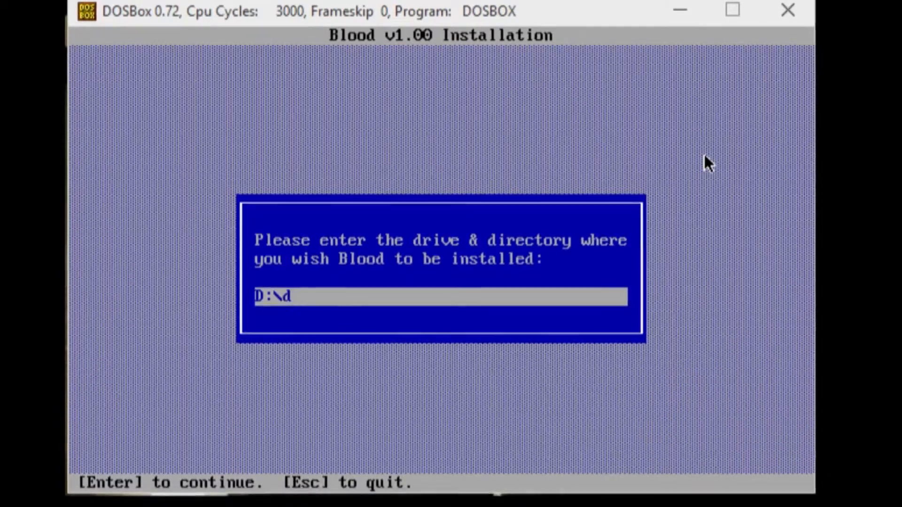
pyautogui.write('Blood')
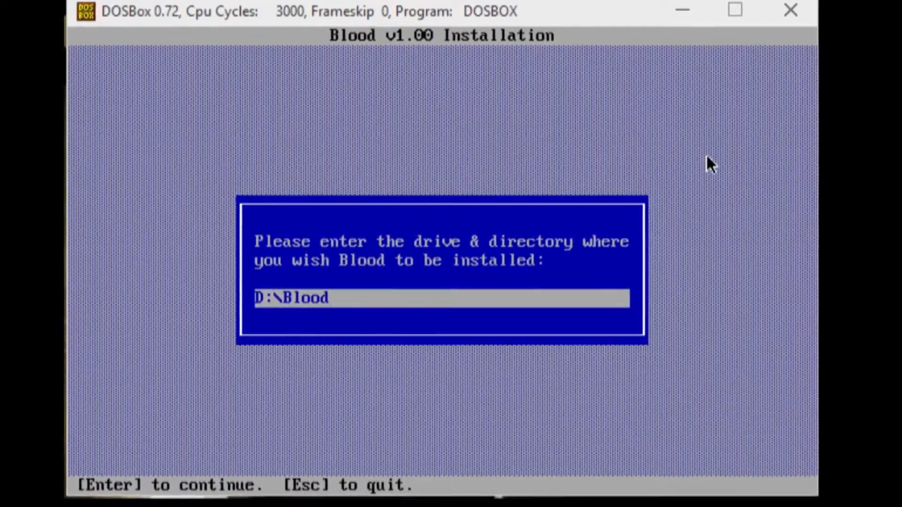
pyautogui.press('Return')
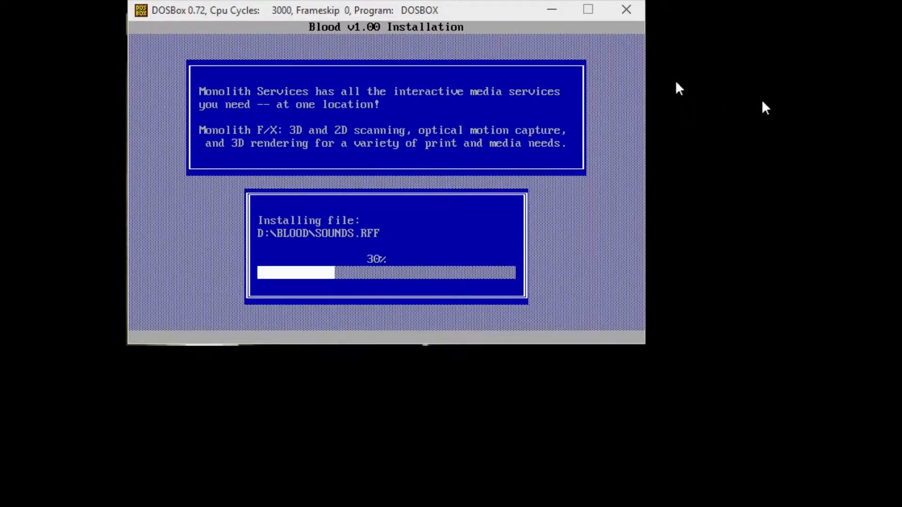
pyautogui.moveTo(722, 96)
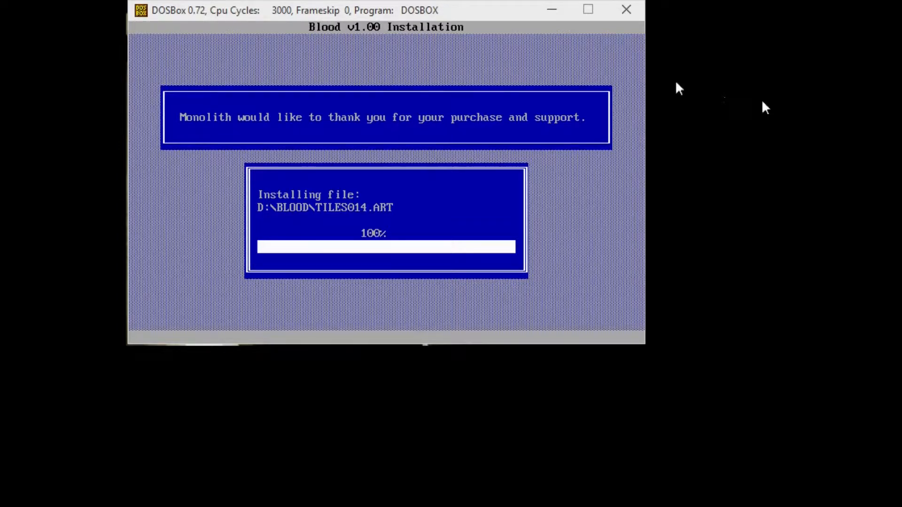
pyautogui.moveTo(721, 95)
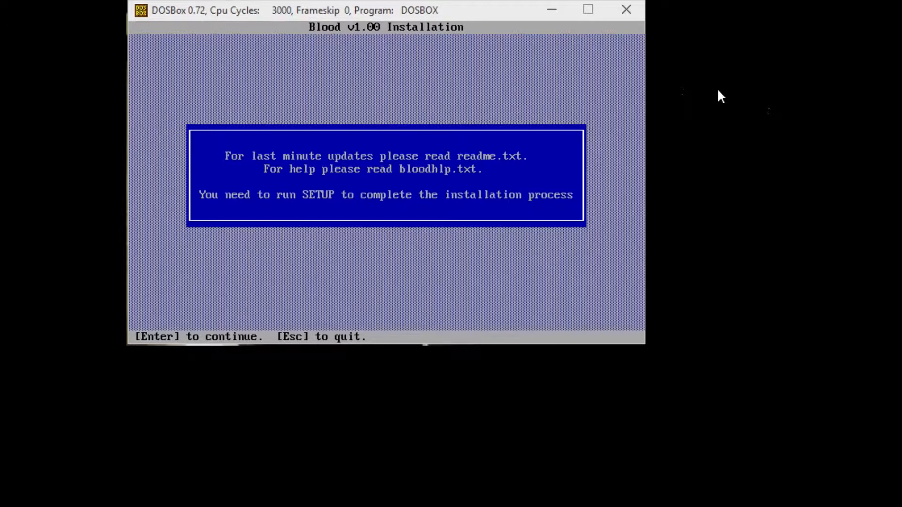
pyautogui.moveTo(389, 172)
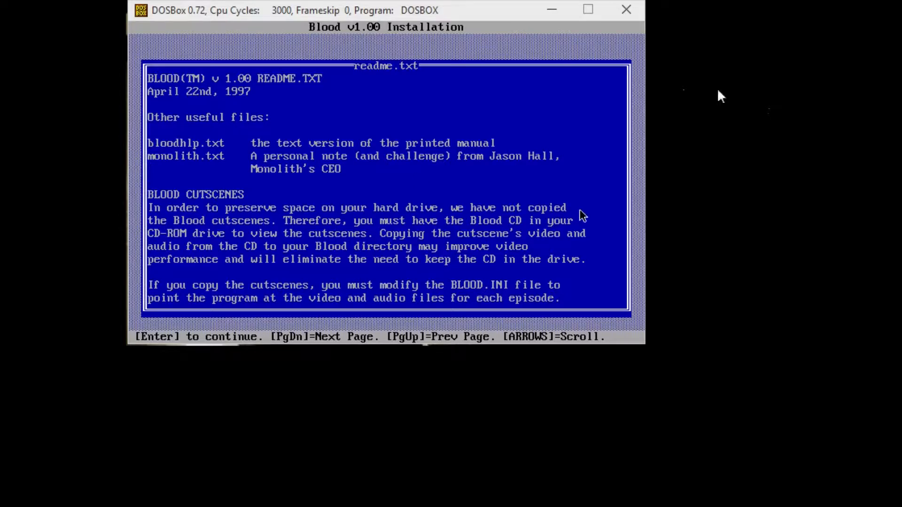
# Dismiss the readme to leave the installer and list the D:\BLOOD folder.
pyautogui.press('Return')
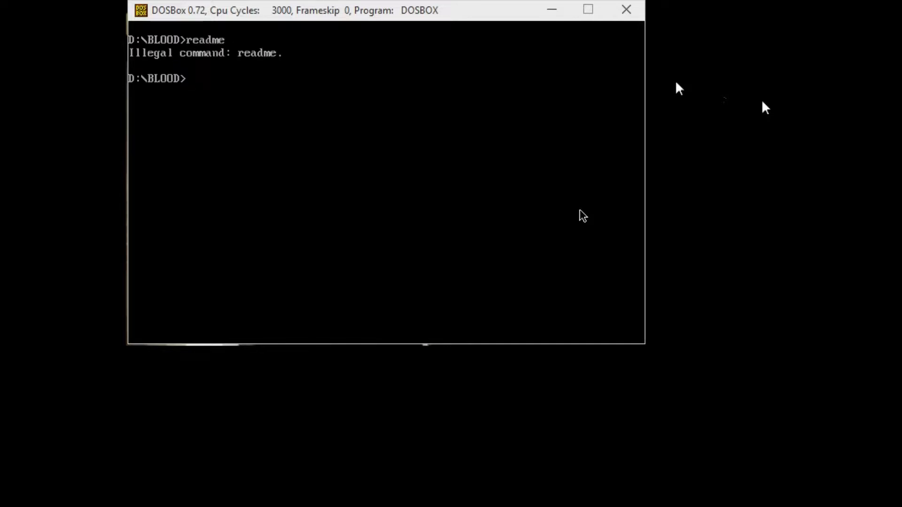
pyautogui.write('dir')
pyautogui.write('setup')
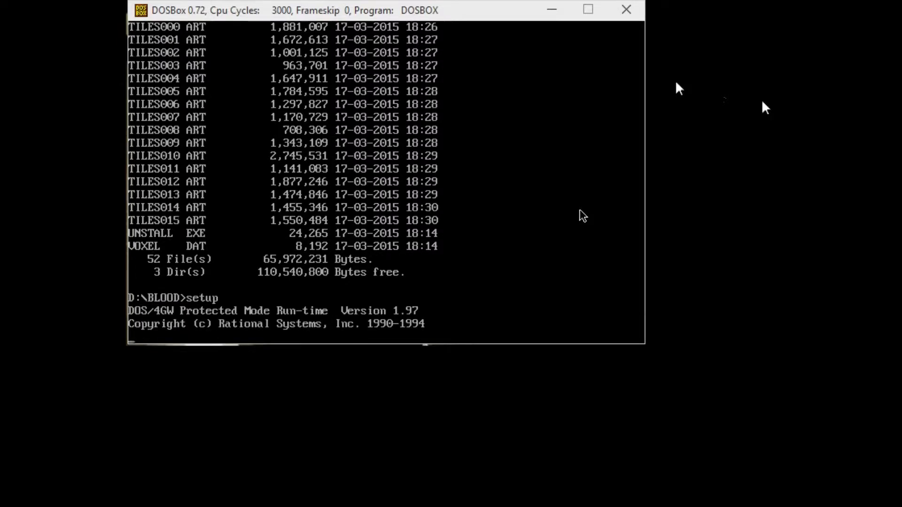
# Choose the AWE 32 / Sound Blaster card for sound effects and accept its settings.
pyautogui.press('Return')
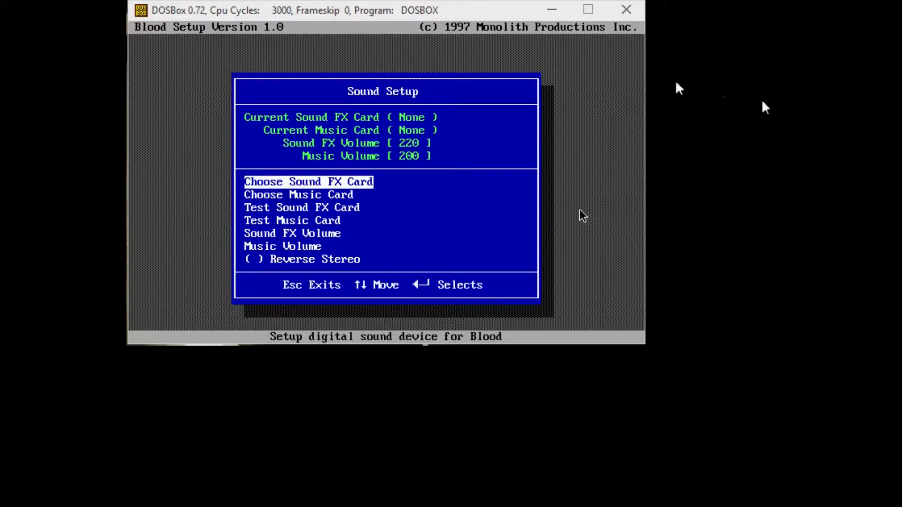
pyautogui.press('Return')
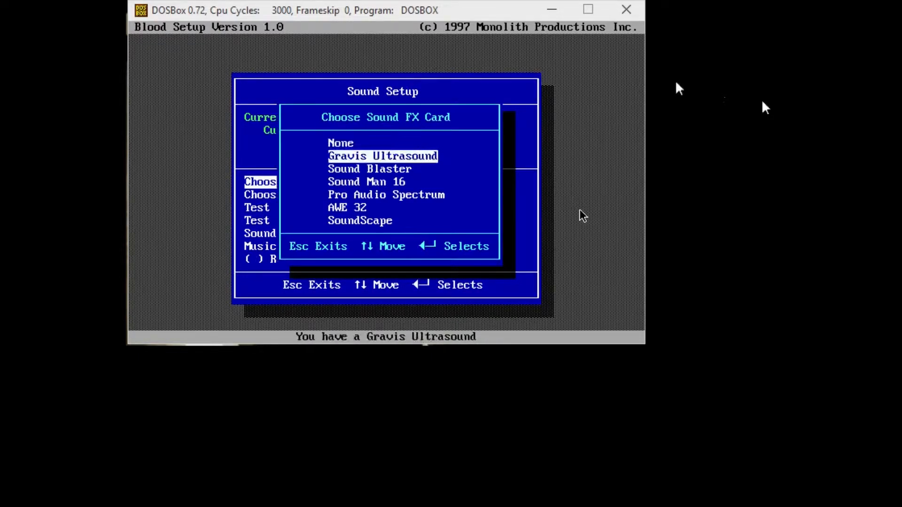
pyautogui.press('down')
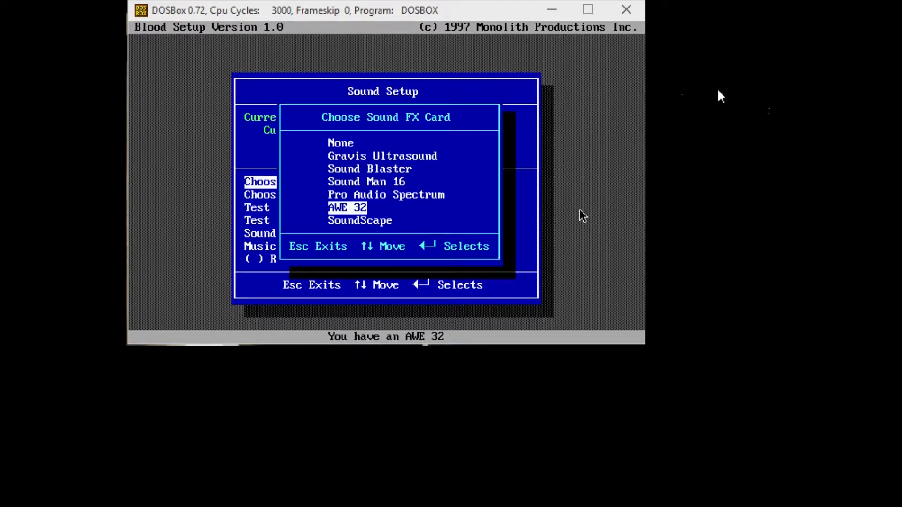
pyautogui.press('Return')
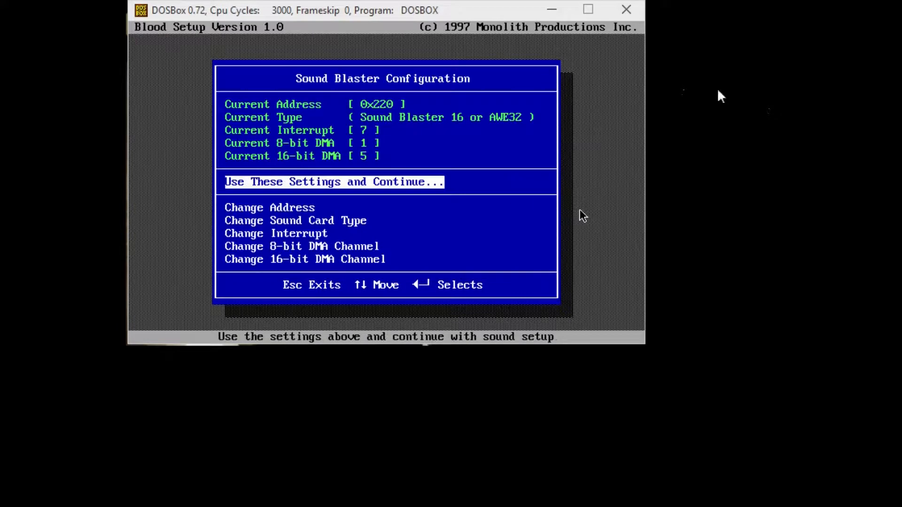
pyautogui.press('down')
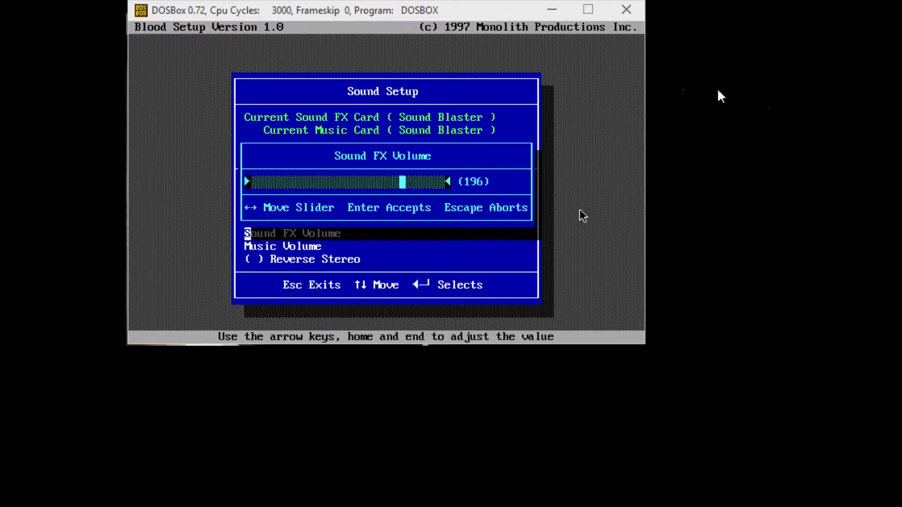
# Set Sound FX volume 220 and music volume 200, then return to the main menu.
pyautogui.press('left')
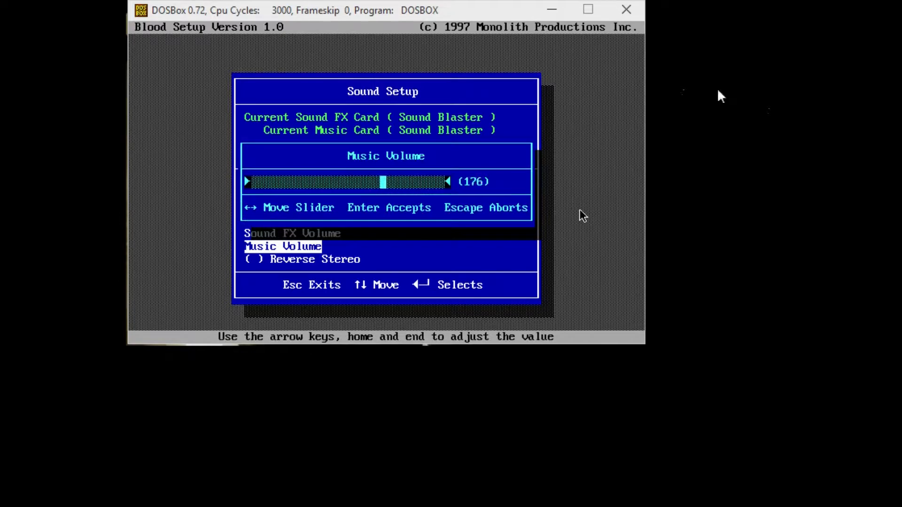
pyautogui.press('Left')
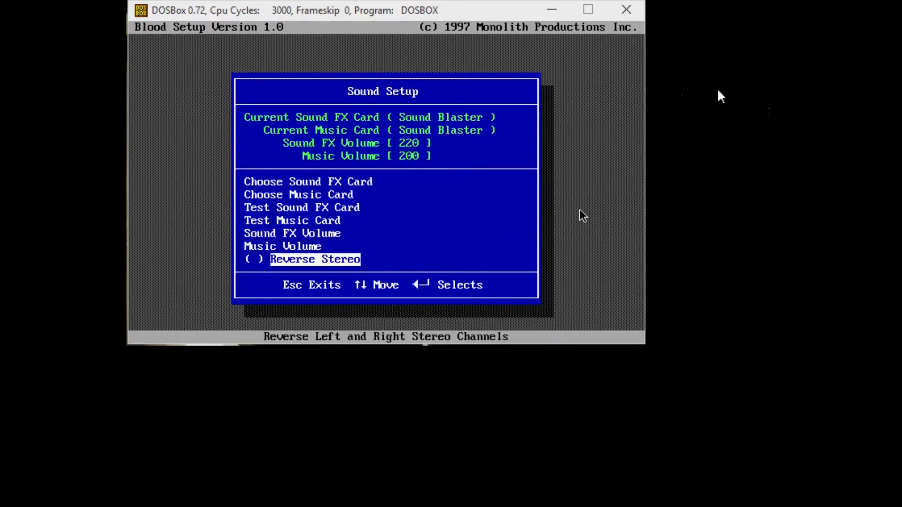
pyautogui.press('Escape')
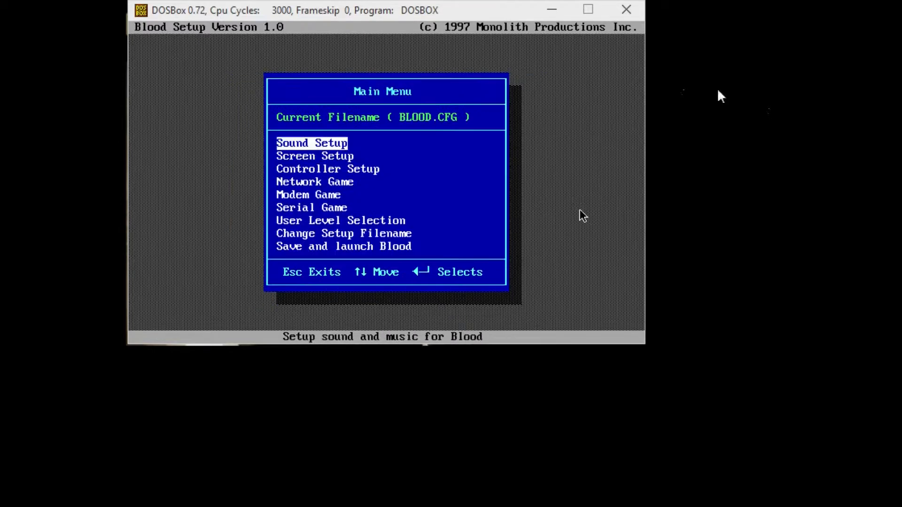
# Enter Controller Setup and choose Keyboard and Mouse controls.
pyautogui.press('down')
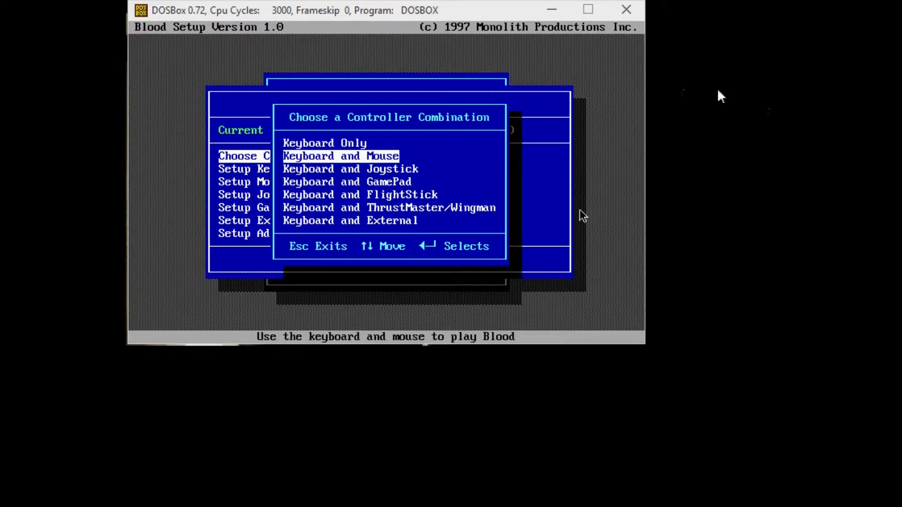
pyautogui.press('Return')
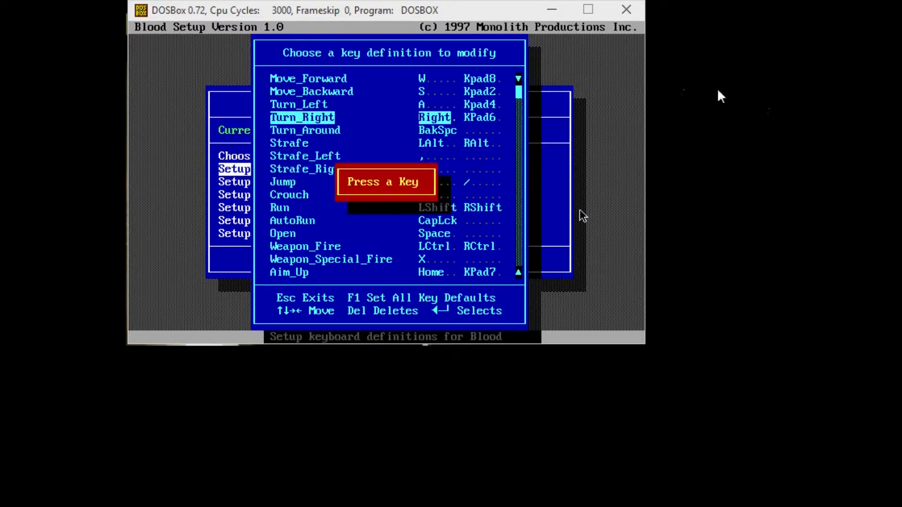
# Clear the letter keys from Turn_Left and Turn_Right and make Space the Jump key.
pyautogui.press('d')
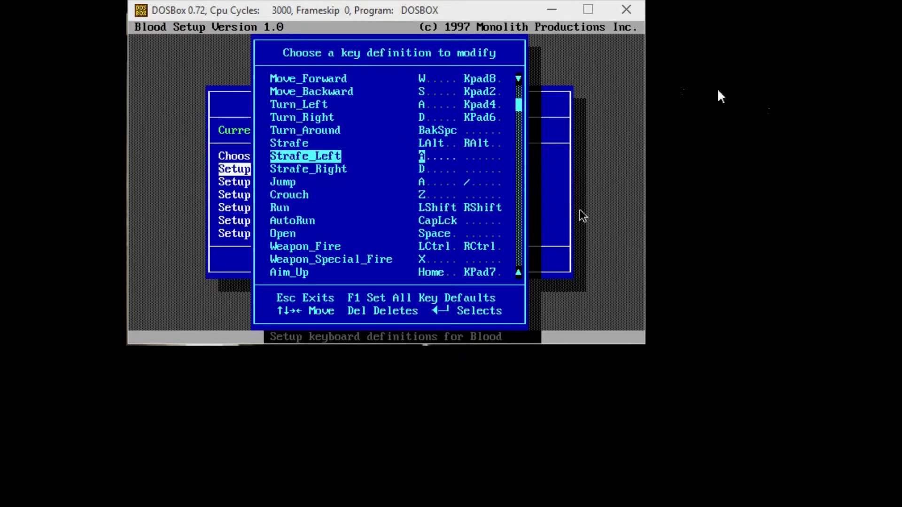
pyautogui.press('Up')
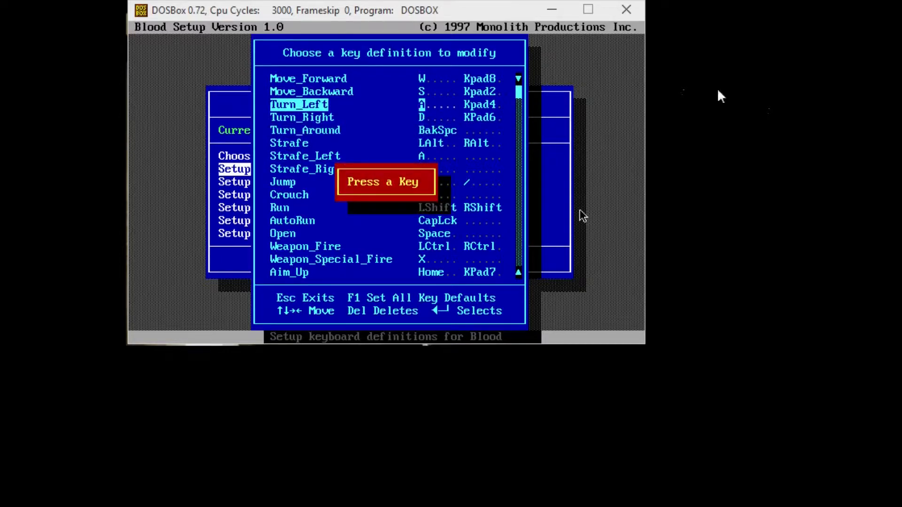
pyautogui.press('delete')
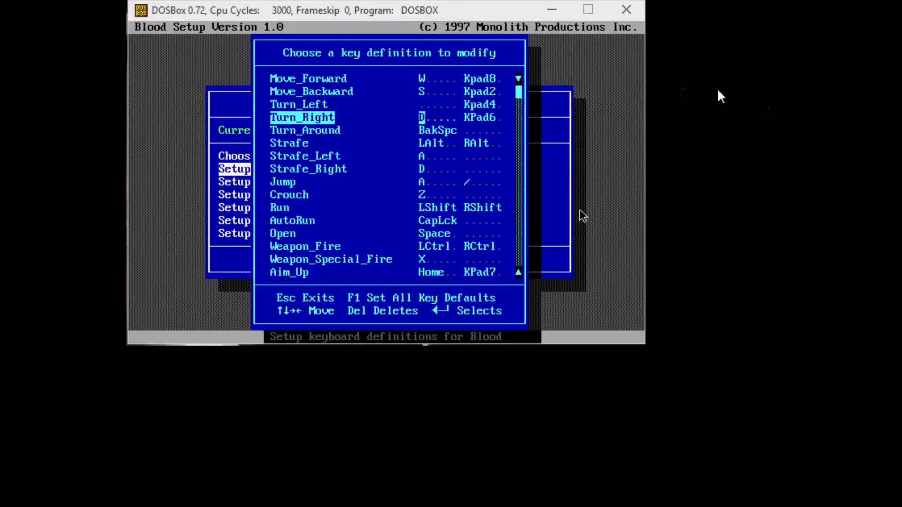
pyautogui.press('down')
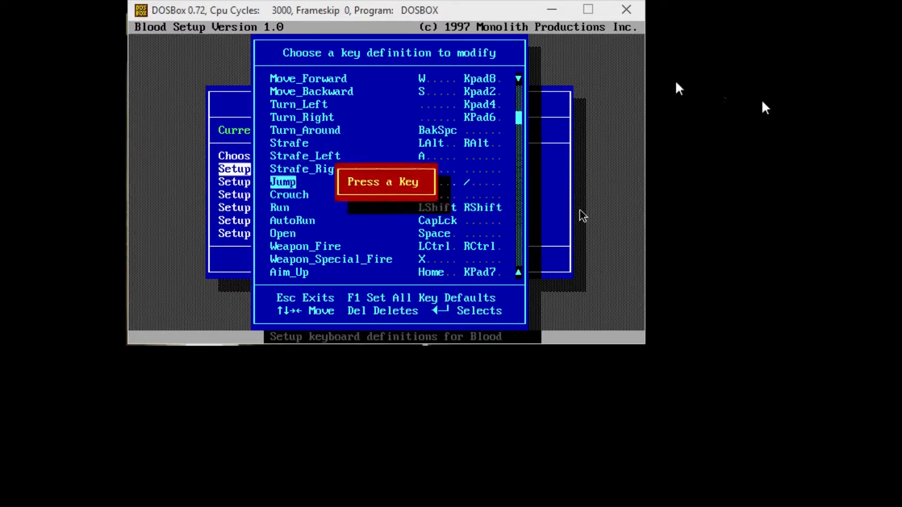
pyautogui.press('space')
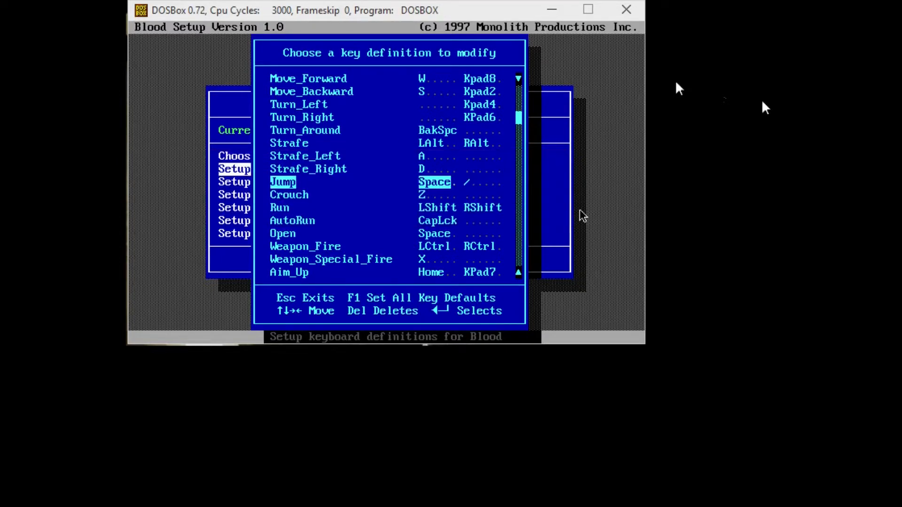
# Bind E as the Open key.
pyautogui.scroll(-3)
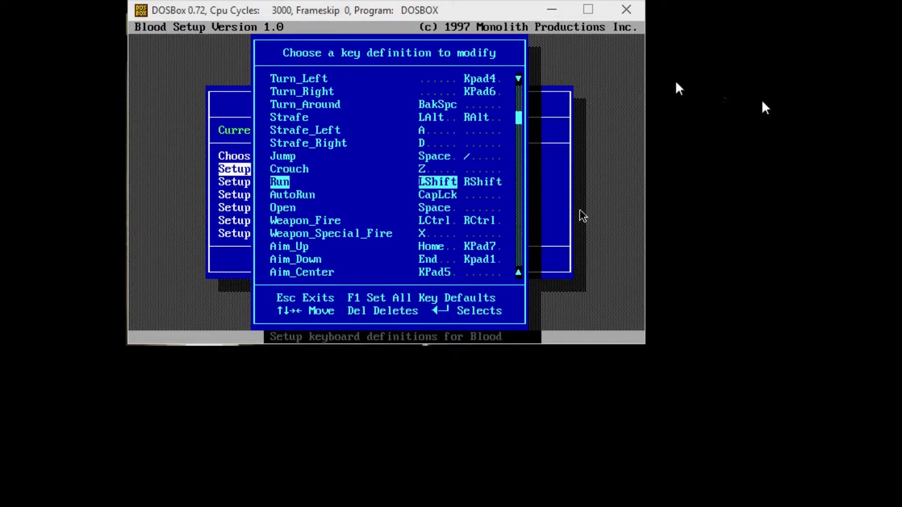
pyautogui.scroll(-3)
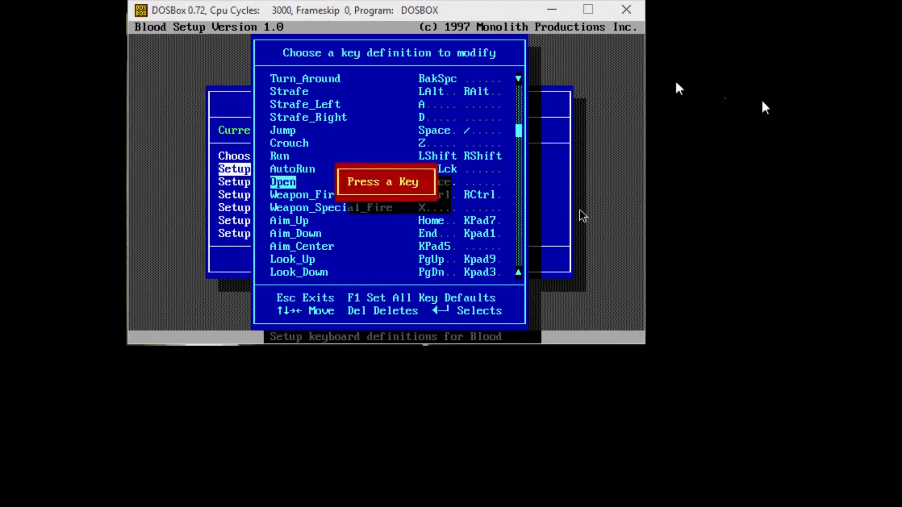
pyautogui.press('e')
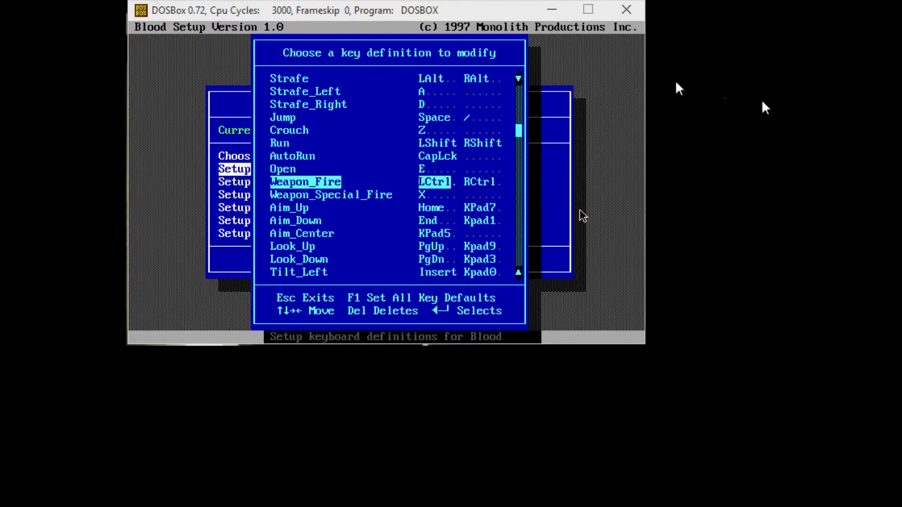
# Remove W from Show_Opponents_Weapon and scroll back up the key list.
pyautogui.scroll(-3)
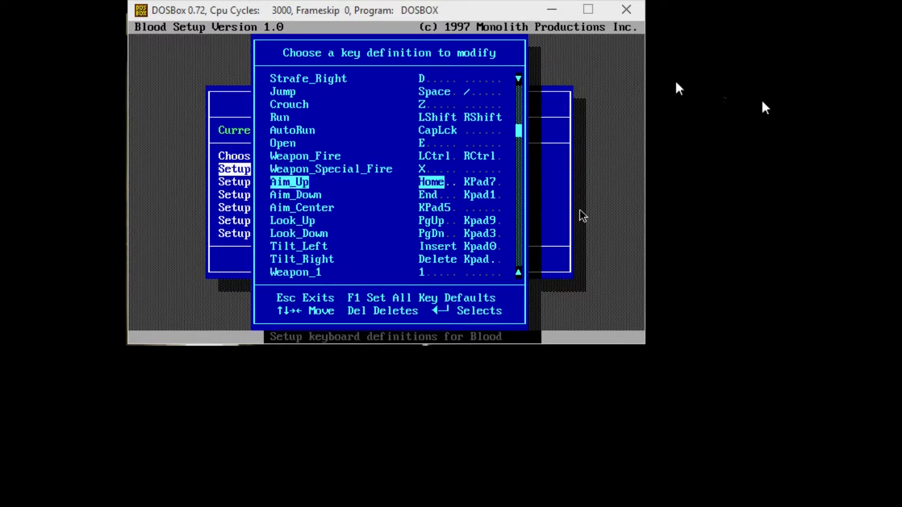
pyautogui.scroll(-3)
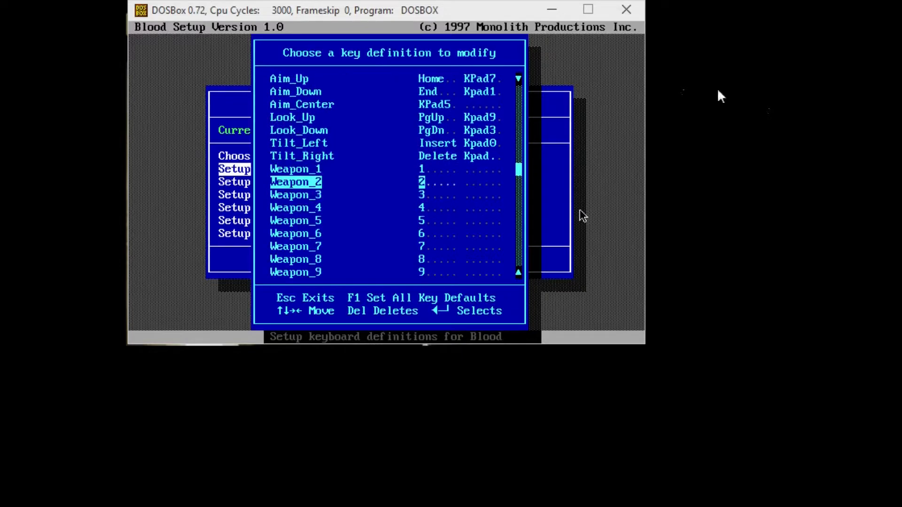
pyautogui.scroll(-3)
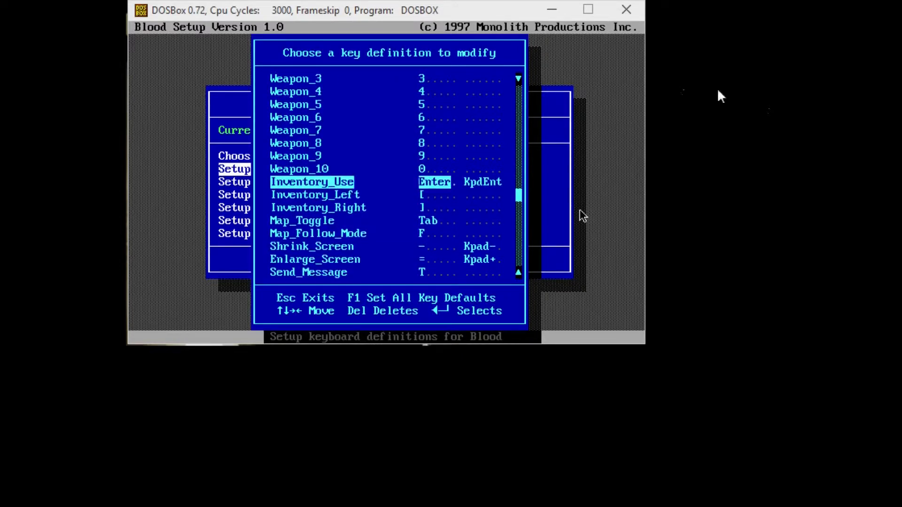
pyautogui.scroll(-3)
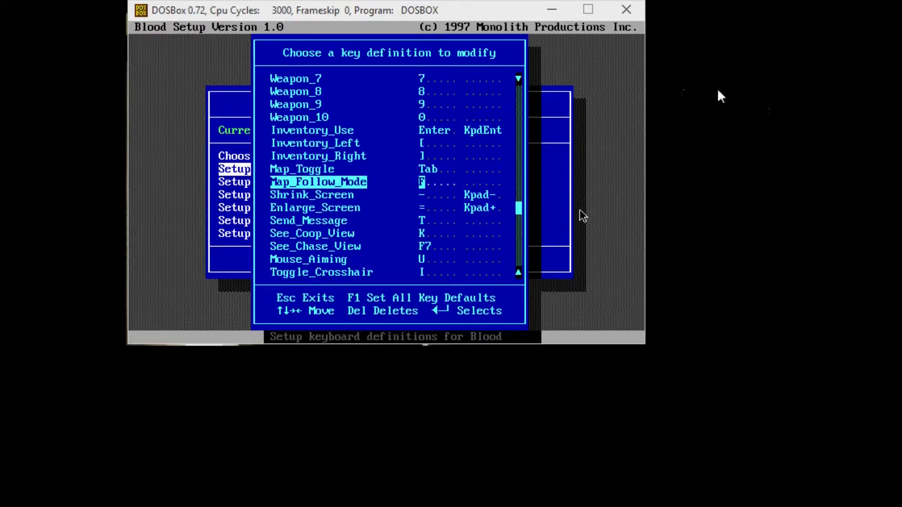
pyautogui.scroll(-3)
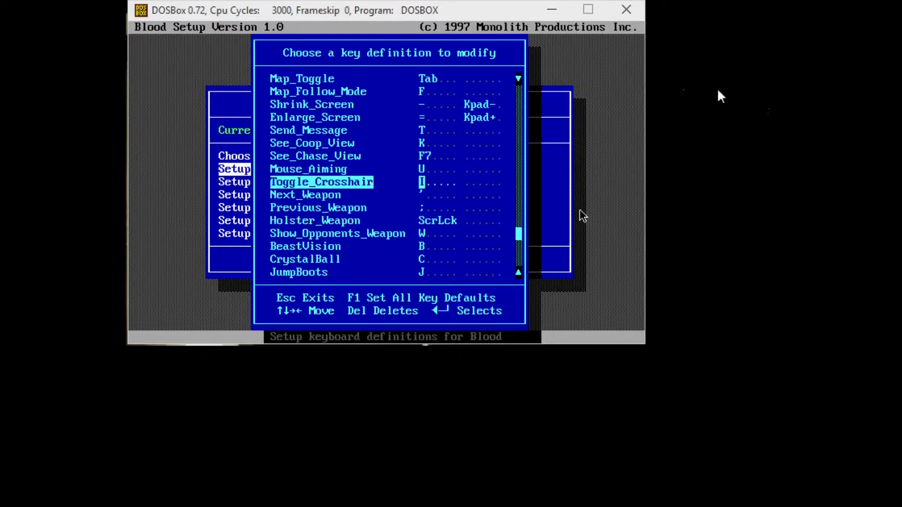
pyautogui.scroll(-3)
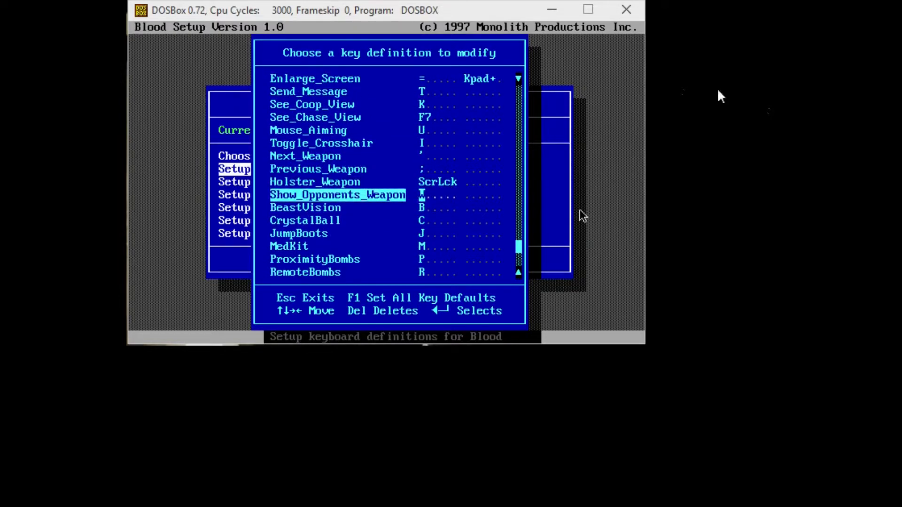
pyautogui.press('Delete')
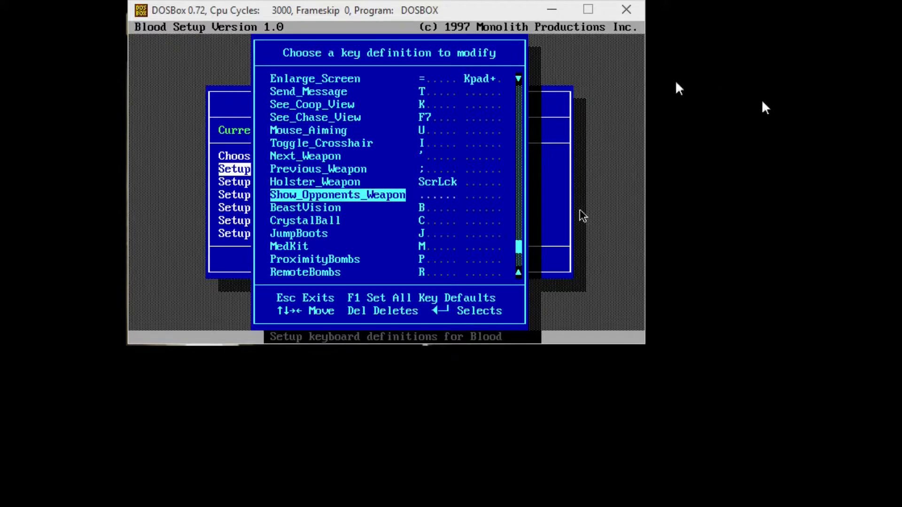
pyautogui.press('Down')
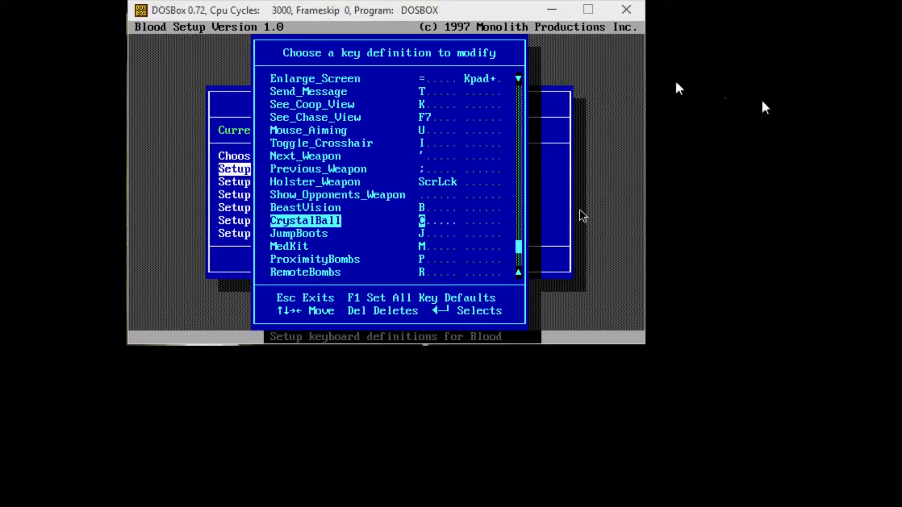
pyautogui.scroll(3)
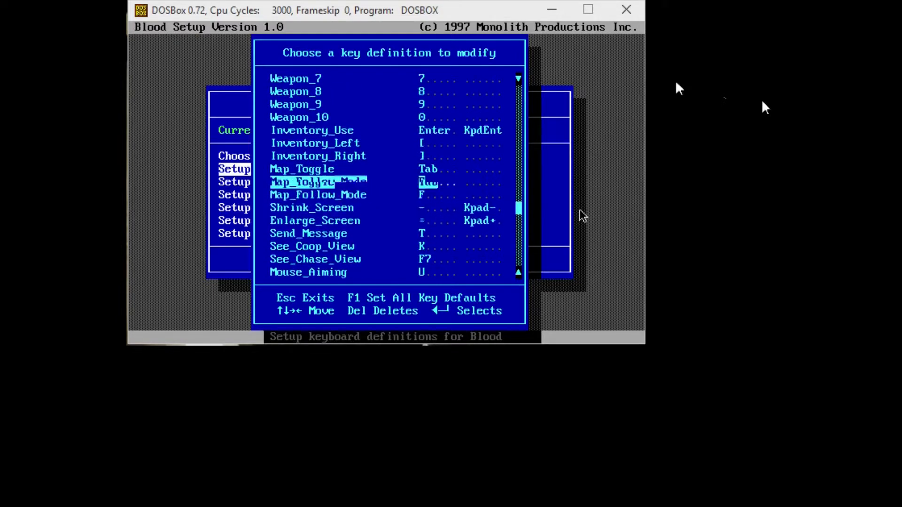
pyautogui.scroll(3)
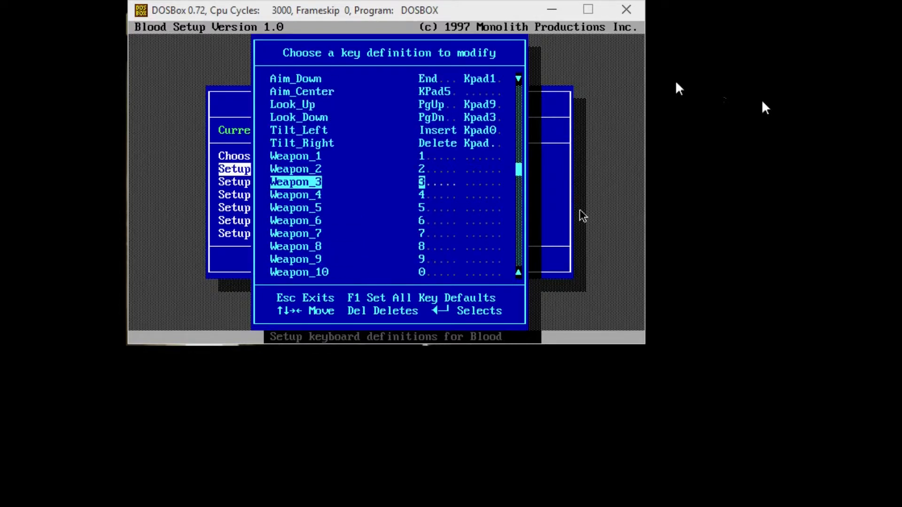
pyautogui.scroll(3)
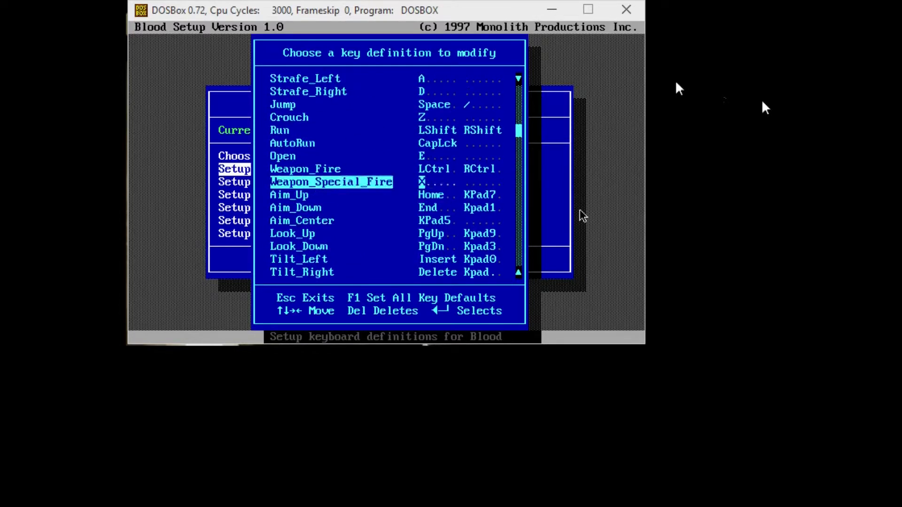
pyautogui.scroll(3)
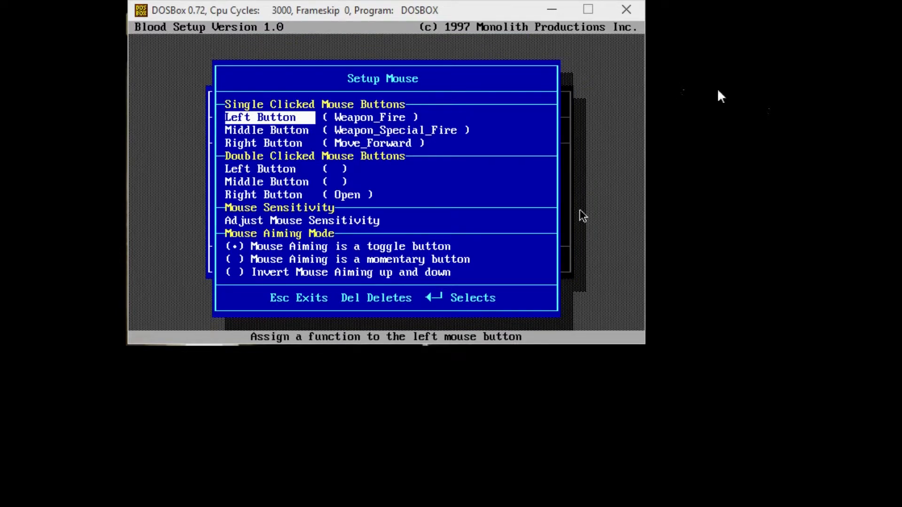
# Assign Weapon_Special_Fire to the right mouse button.
pyautogui.press('Down')
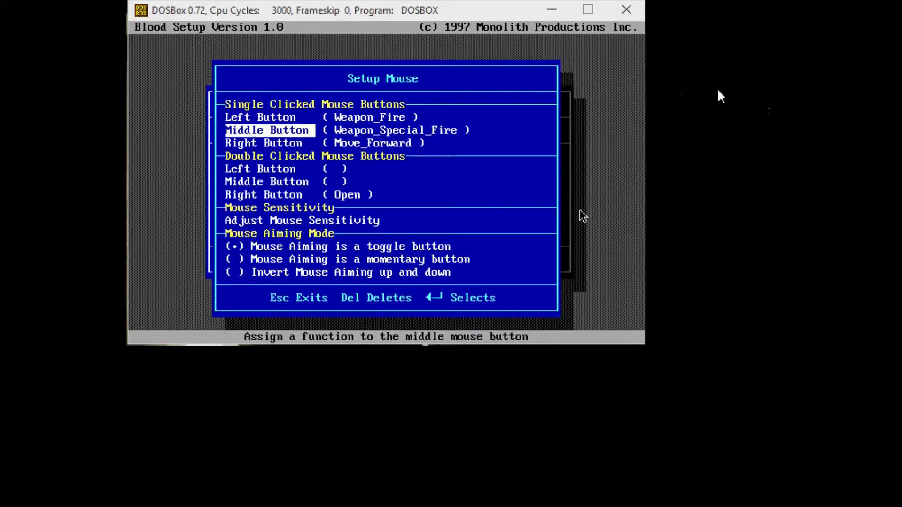
pyautogui.press('down')
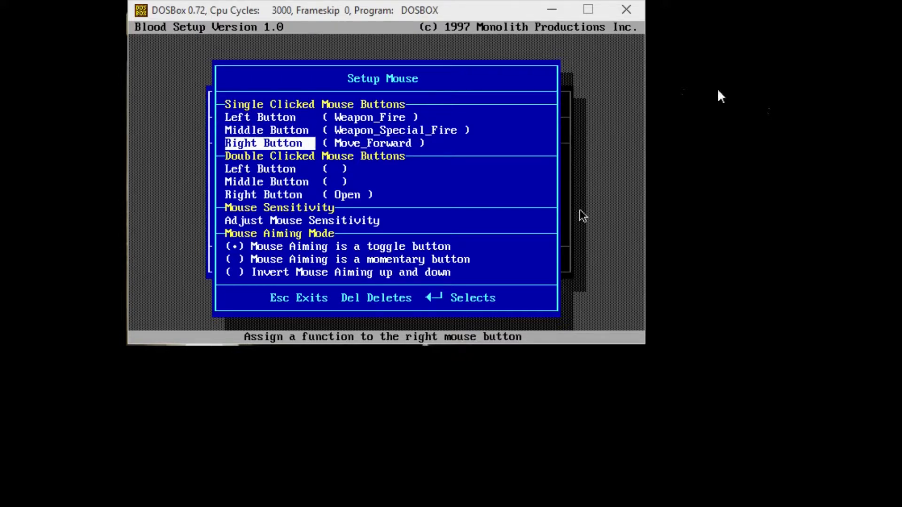
pyautogui.press('Delete')
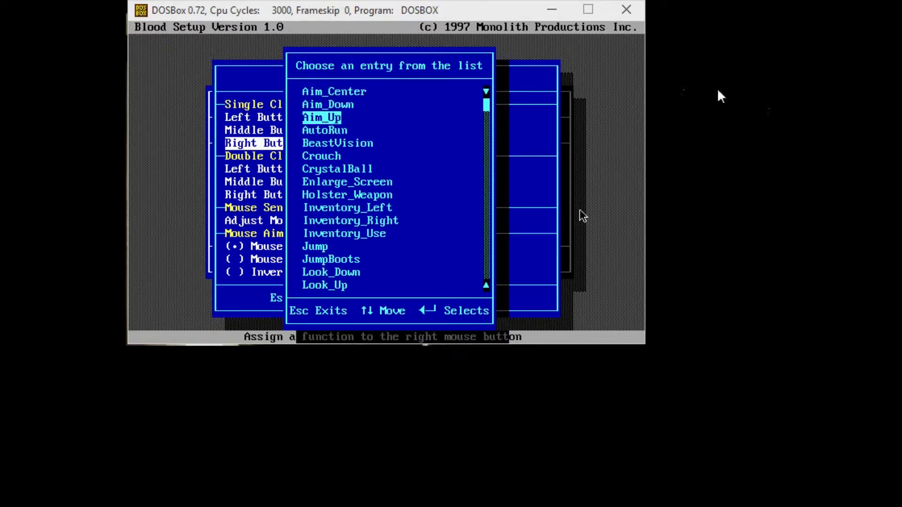
pyautogui.scroll(-3)
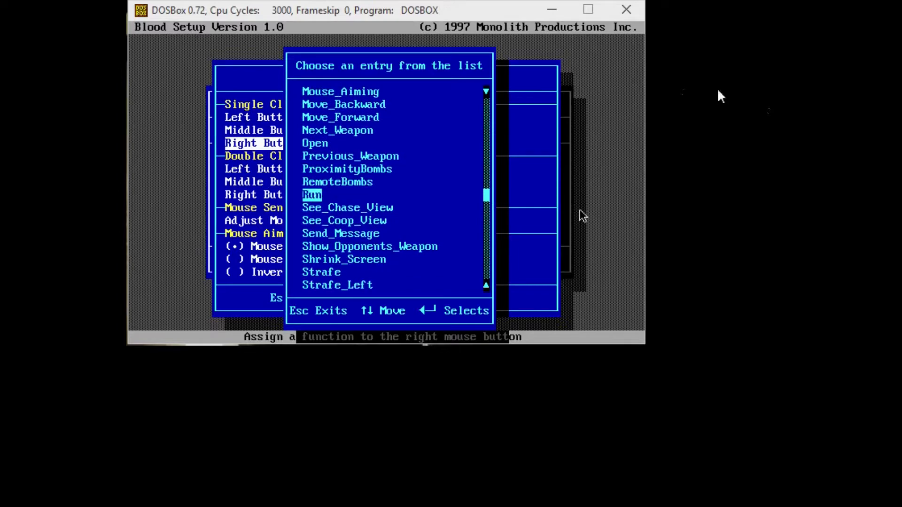
pyautogui.scroll(-3)
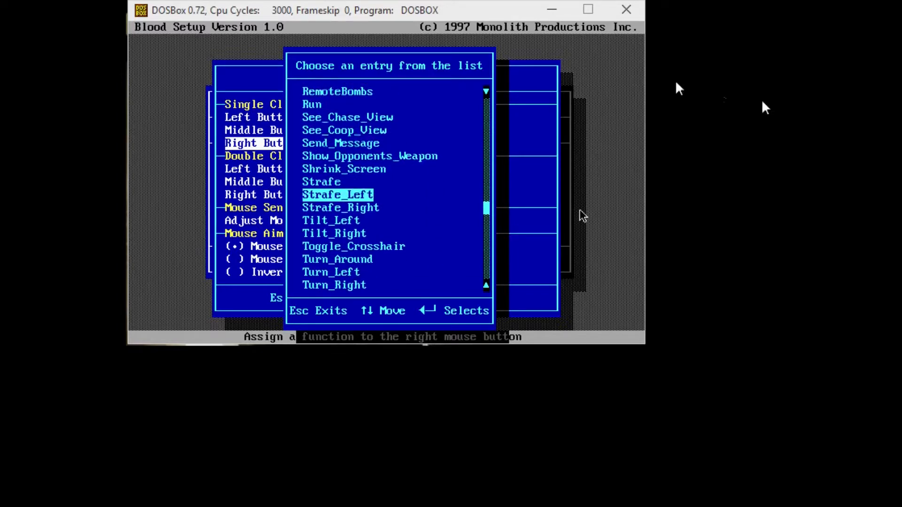
pyautogui.scroll(-3)
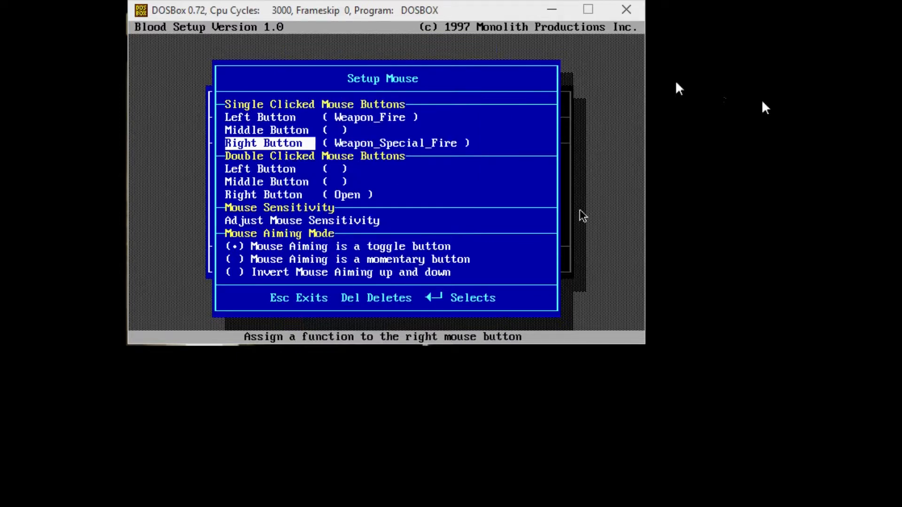
# Leave the middle mouse button unassigned and enter the advanced mouse sensitivity settings.
pyautogui.press('up')
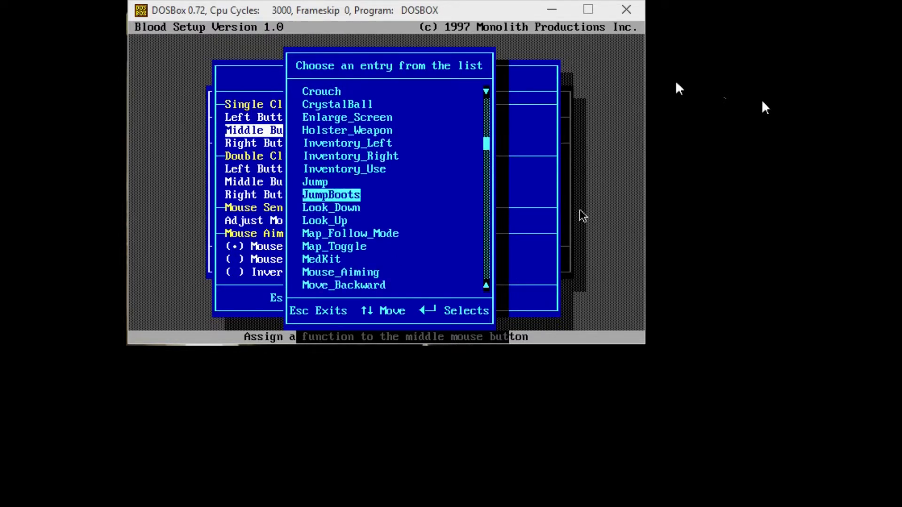
pyautogui.scroll(-3)
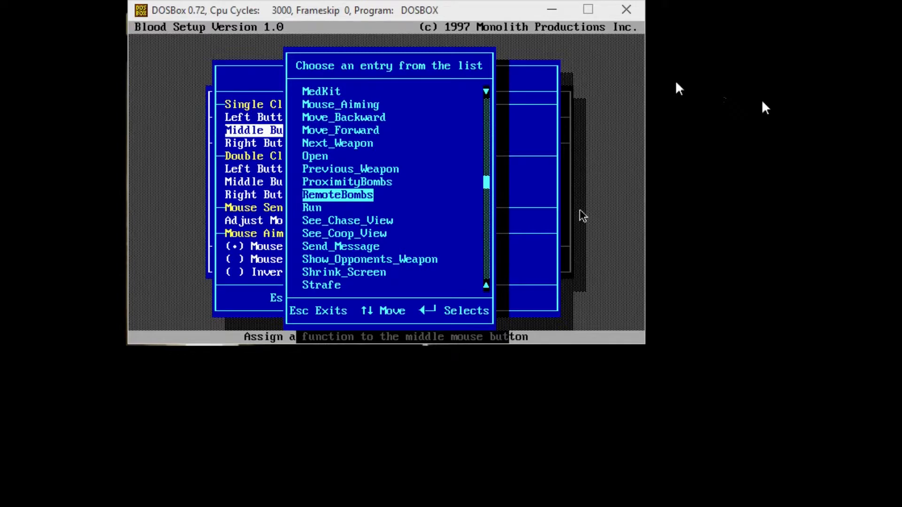
pyautogui.scroll(-3)
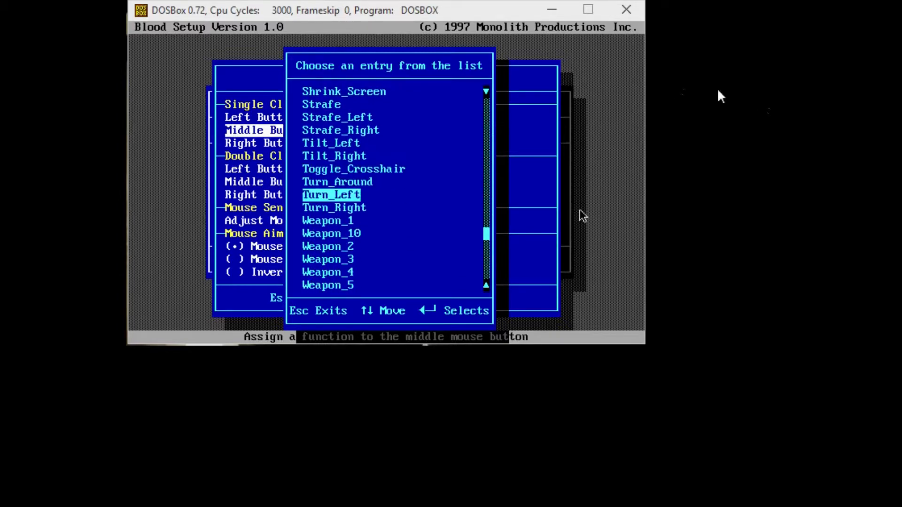
pyautogui.press('Escape')
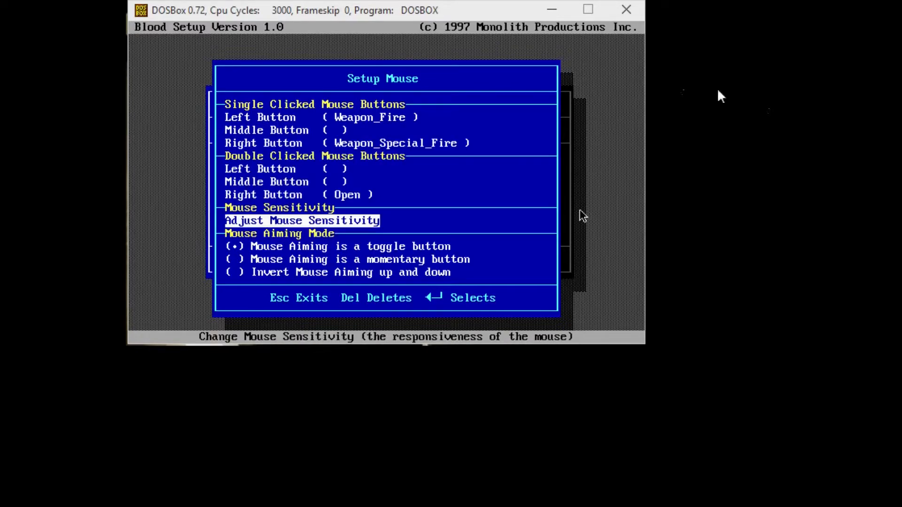
pyautogui.press('Down')
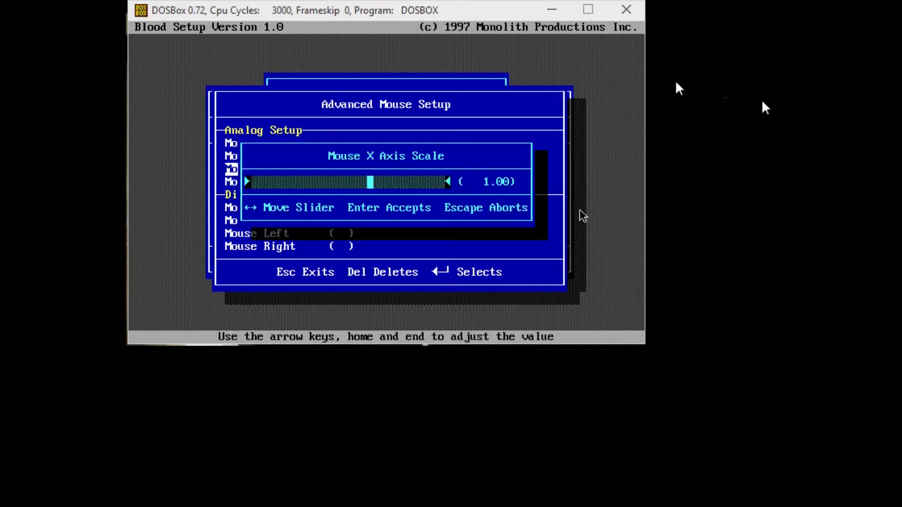
# Keep the X axis scale and set Mouse Y Axis Scale to -1.10 (inverted).
pyautogui.press('Escape')
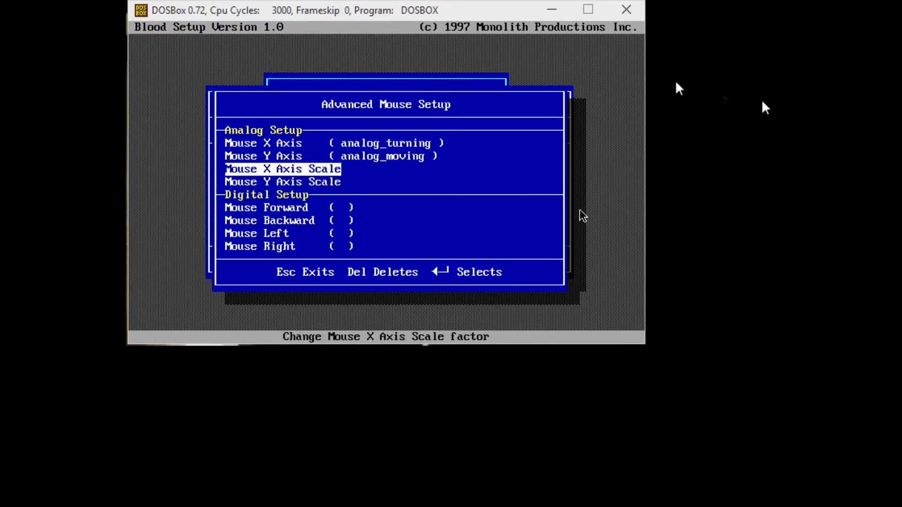
pyautogui.press('down')
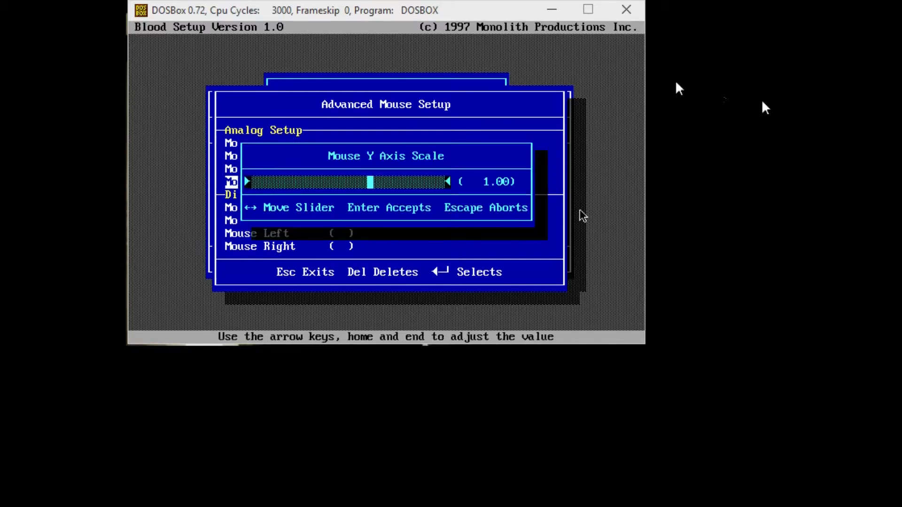
pyautogui.press('Left')
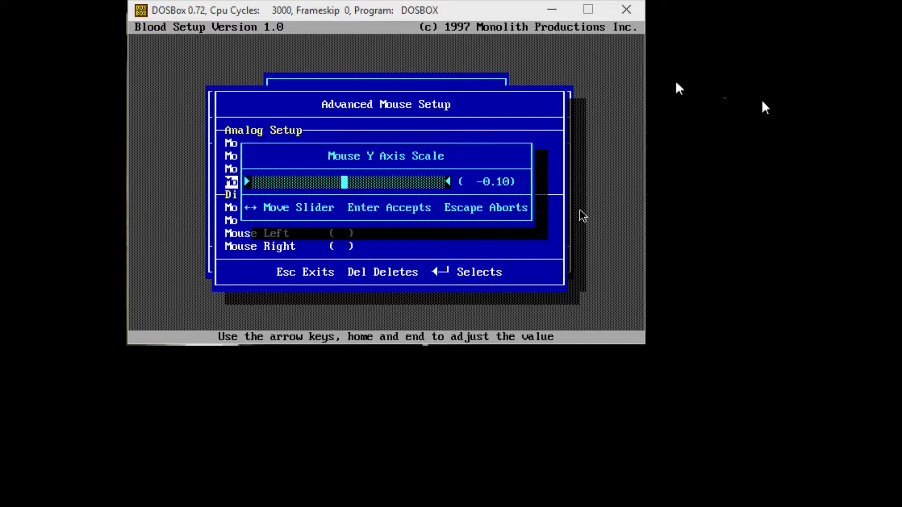
pyautogui.press('Left')
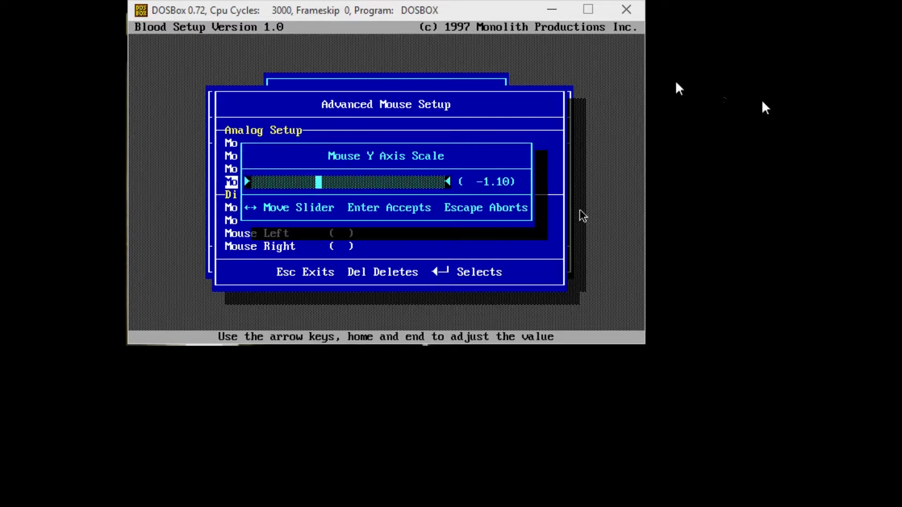
pyautogui.press('Escape')
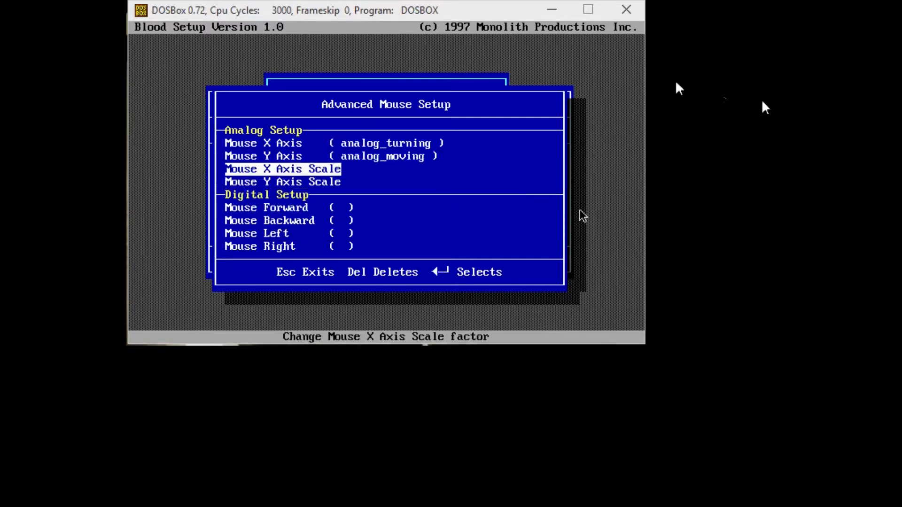
# Keep analog_moving on the Y axis and return to the setup main menu.
pyautogui.press('up')
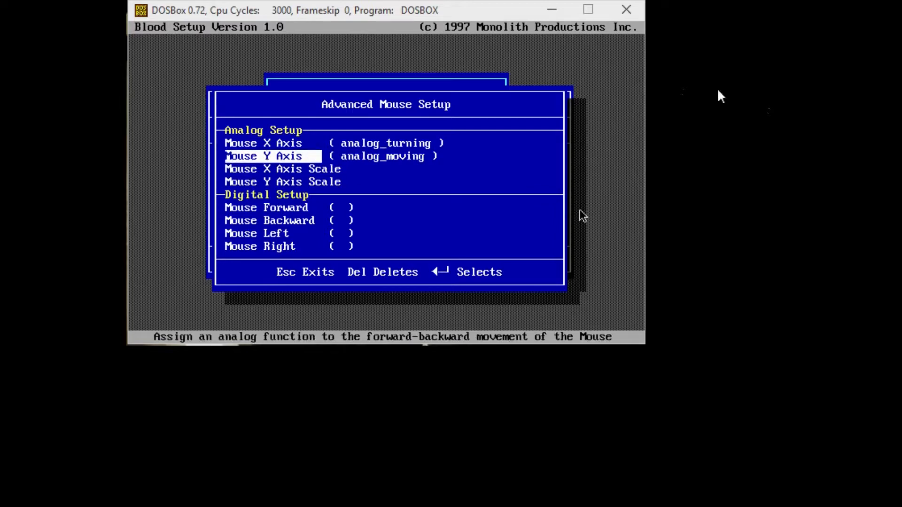
pyautogui.press('Delete')
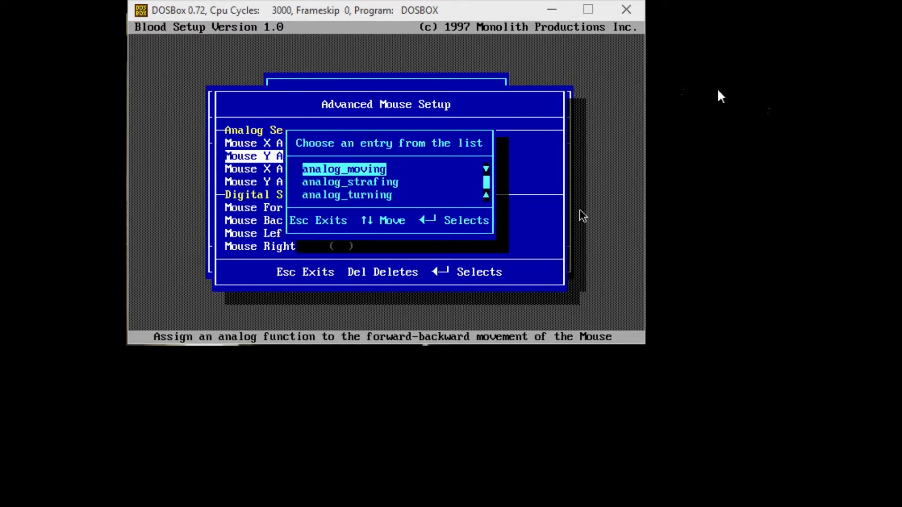
pyautogui.press('Return')
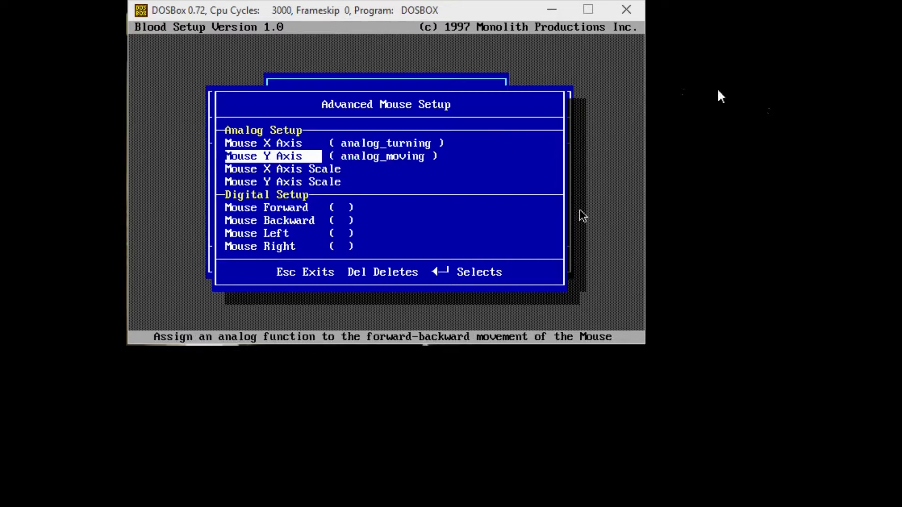
pyautogui.press('down')
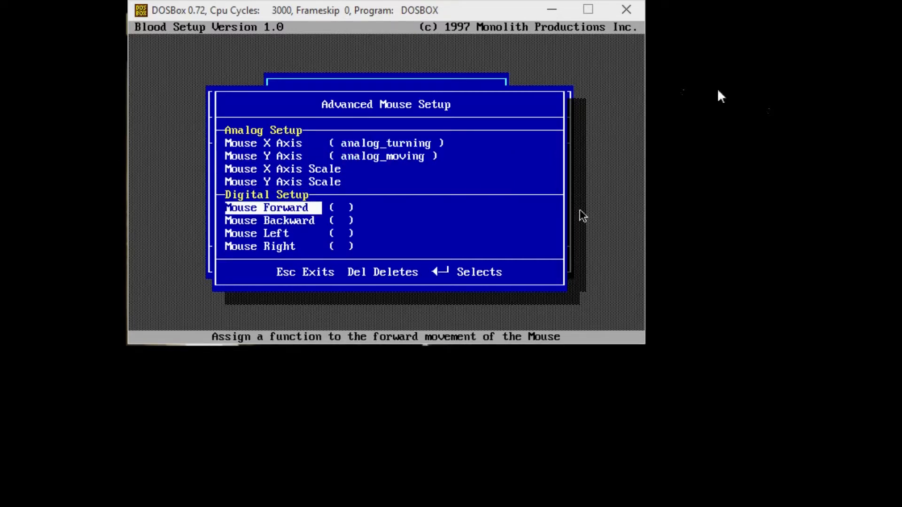
pyautogui.press('down')
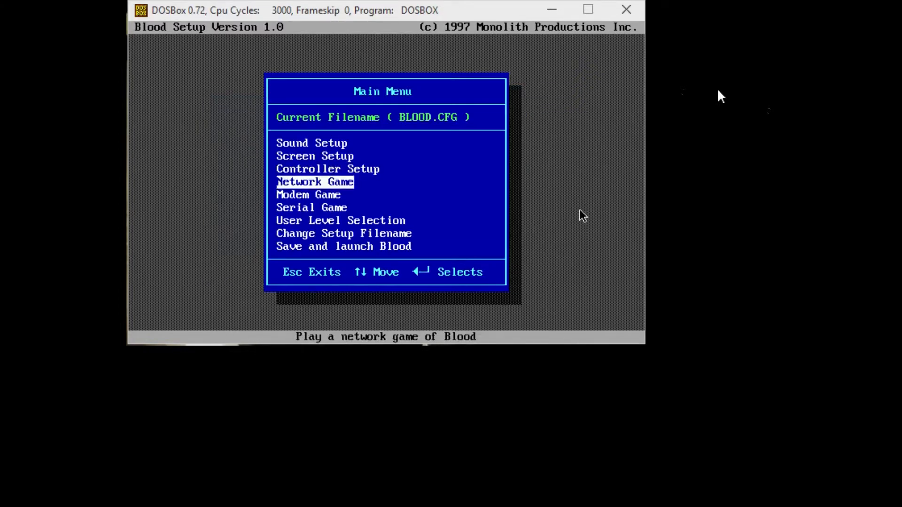
# Save the configuration and launch Blood to its main menu.
pyautogui.press('Escape')
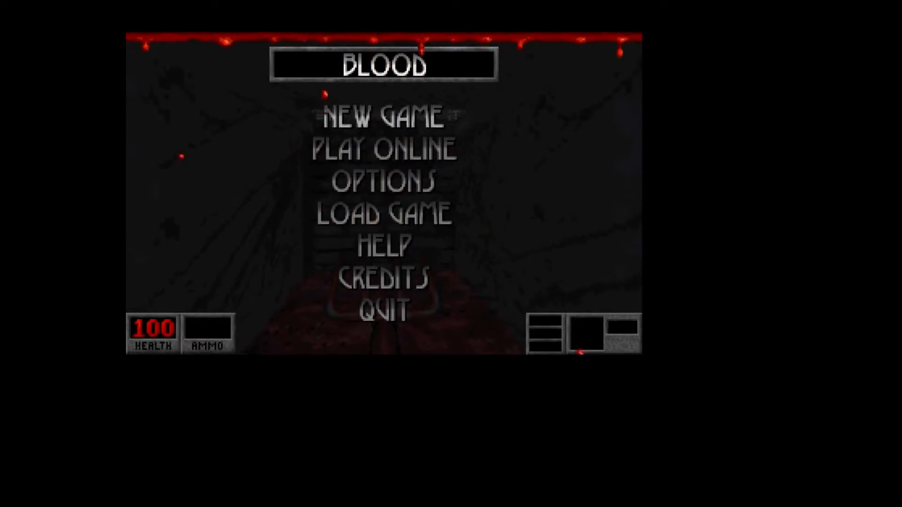
# Begin a new game in The Way of All Flesh, turn down the corridor, then leave to the menu.
pyautogui.click(383, 118)
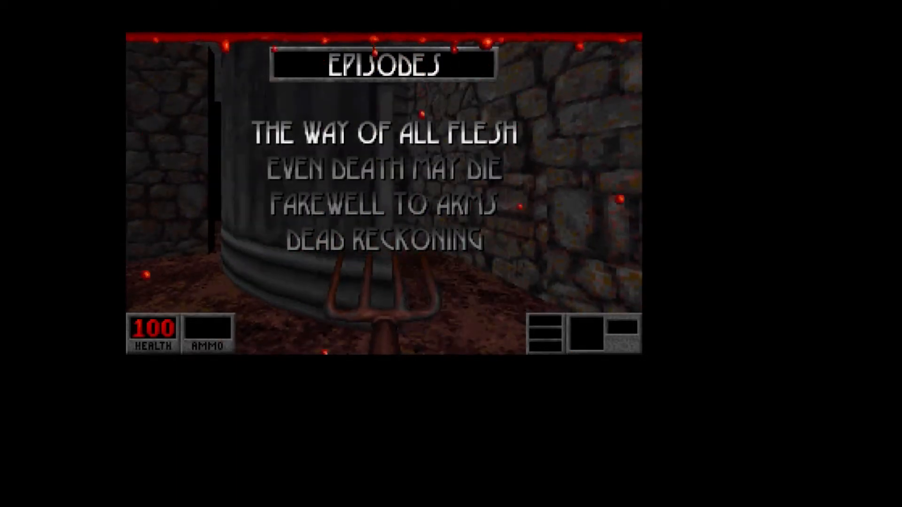
pyautogui.press('Return')
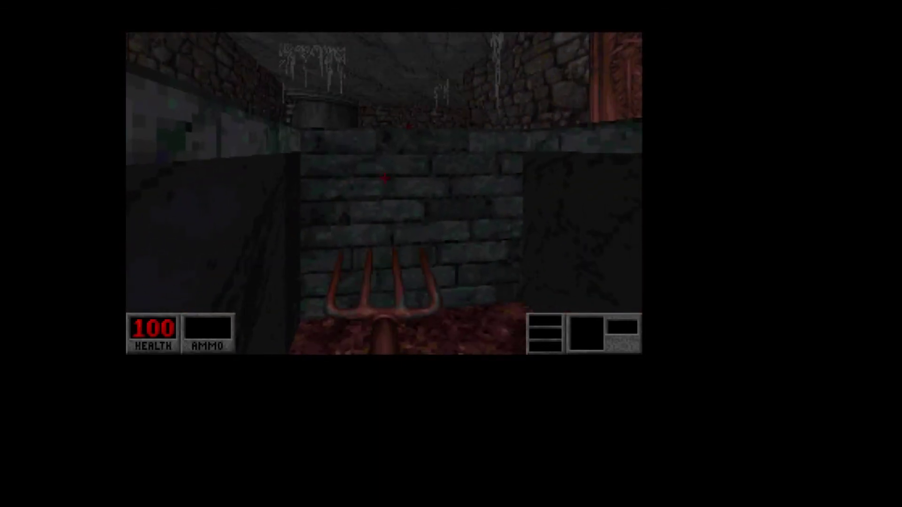
pyautogui.press('W')
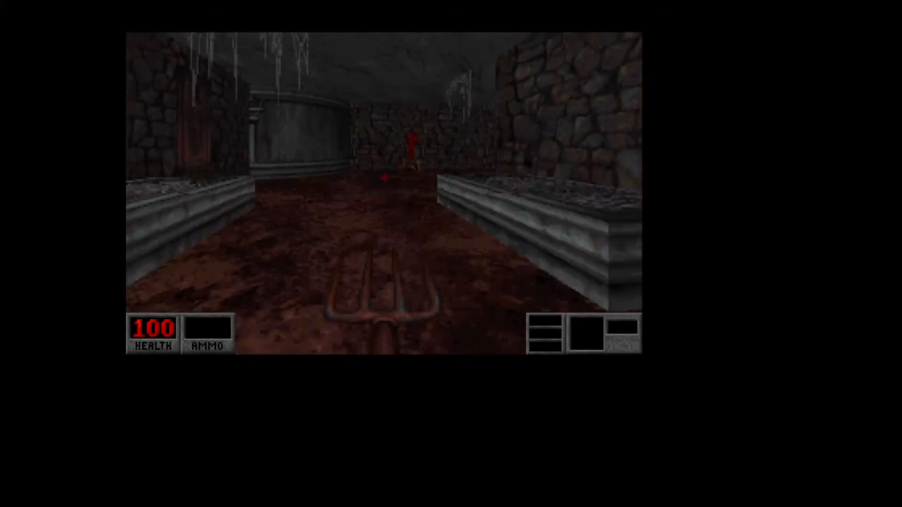
pyautogui.press('Escape')
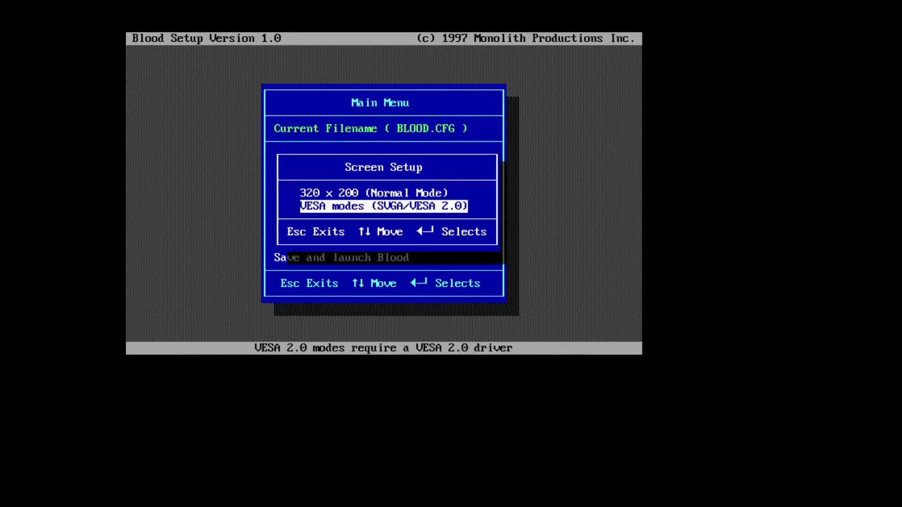
# Relaunch Blood in VESA SVGA mode and choose Quit from its main menu.
pyautogui.press('Escape')
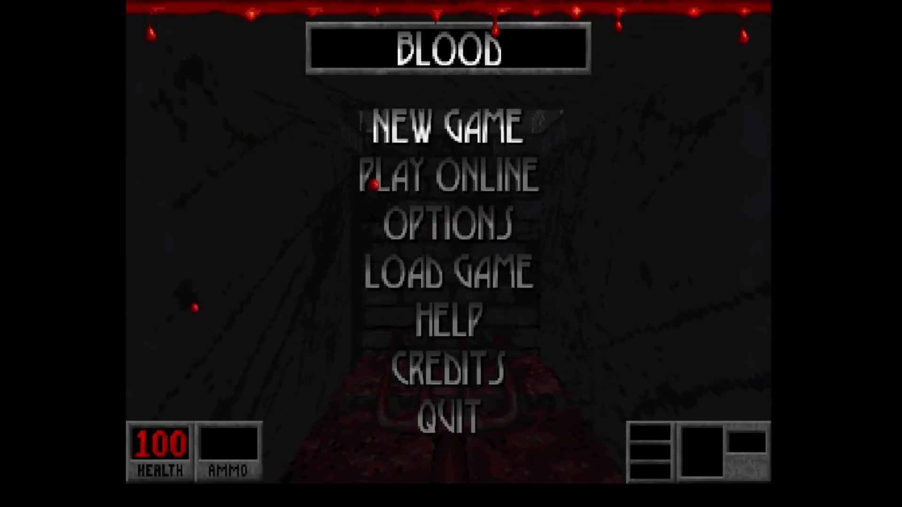
pyautogui.click(444, 409)
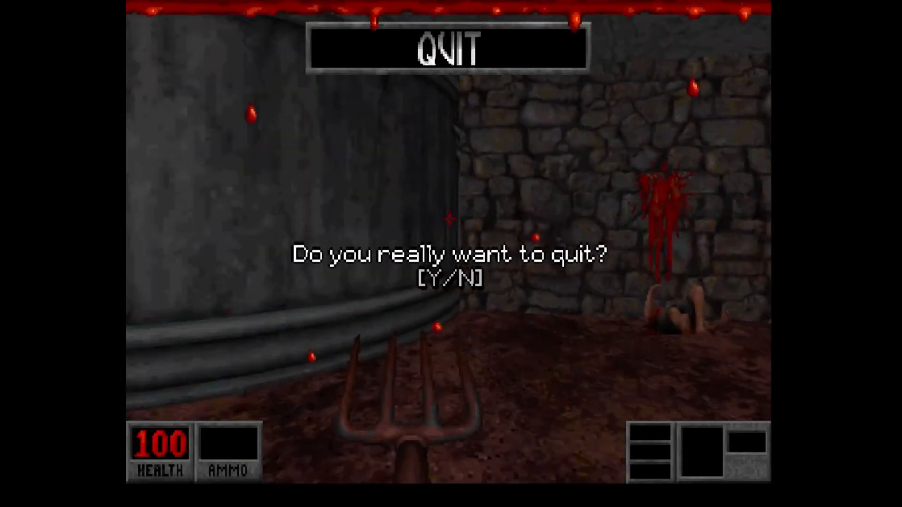